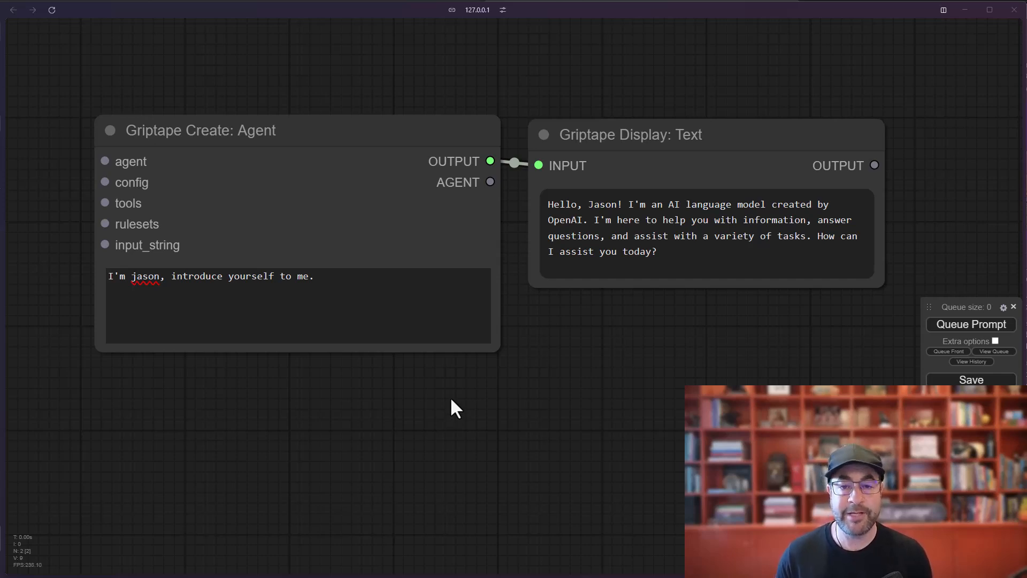
{"action": "mouse_move", "coordinate": [483, 414]}
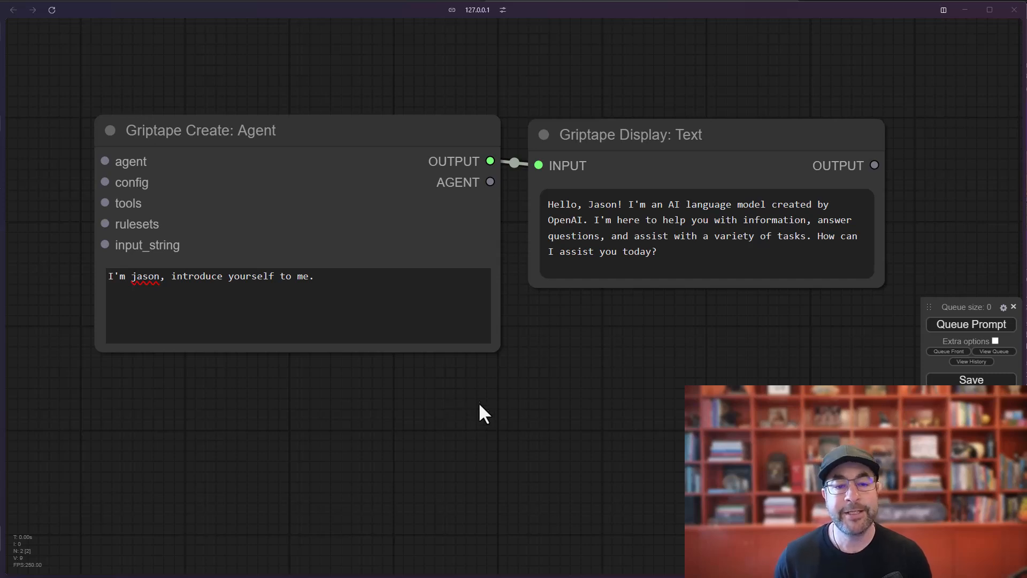
- Add a Griptape Create: Rules node and wire its RULES output into the agent's rulesets
{"action": "left_click", "coordinate": [200, 131]}
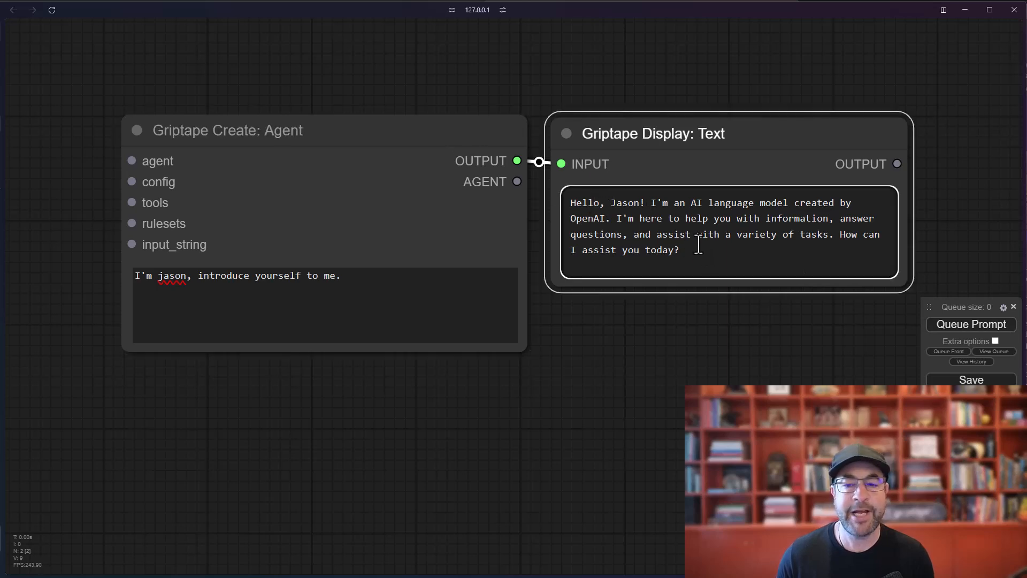
{"action": "mouse_move", "coordinate": [785, 333]}
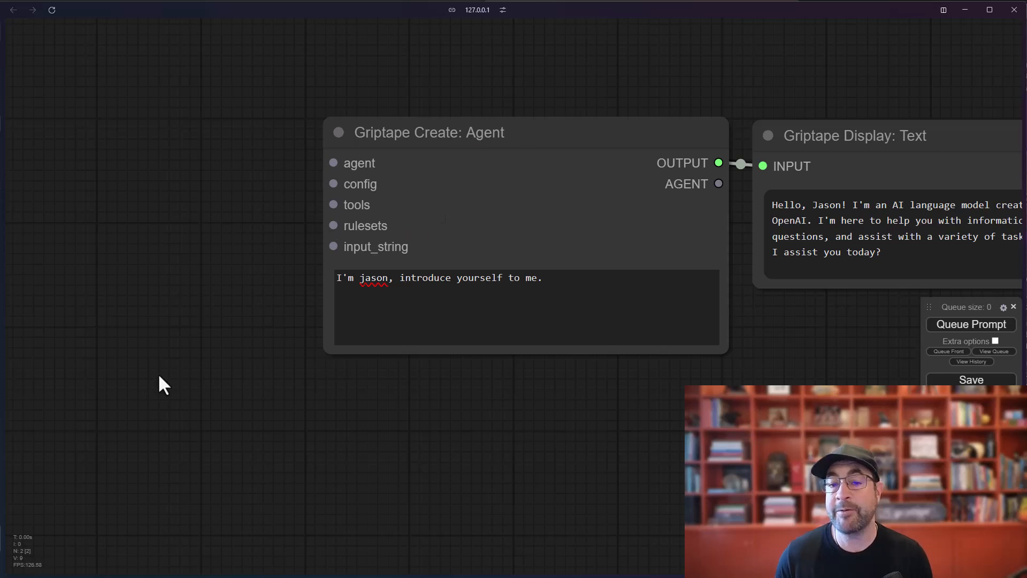
{"action": "right_click", "coordinate": [164, 385]}
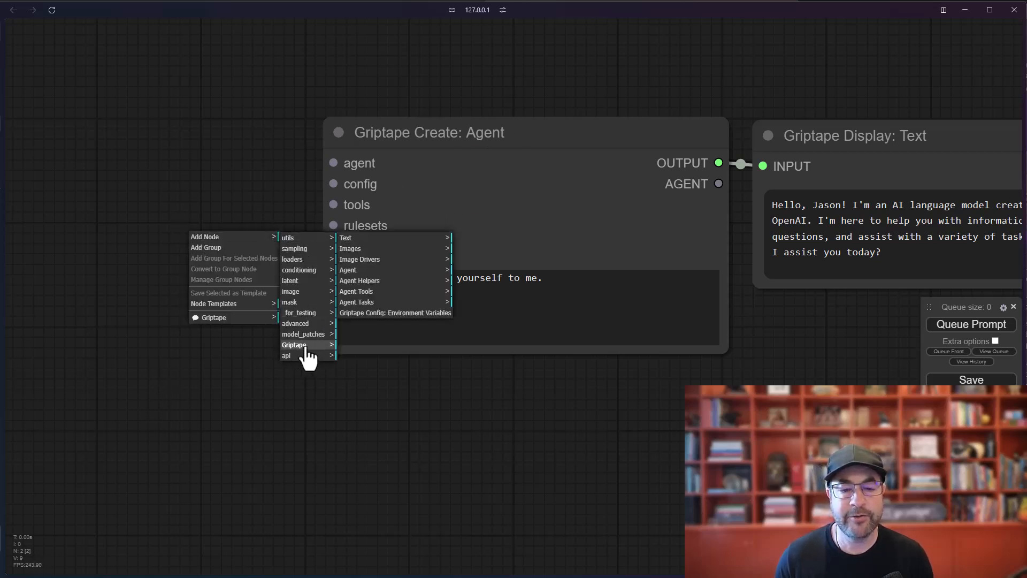
{"action": "mouse_move", "coordinate": [360, 281]}
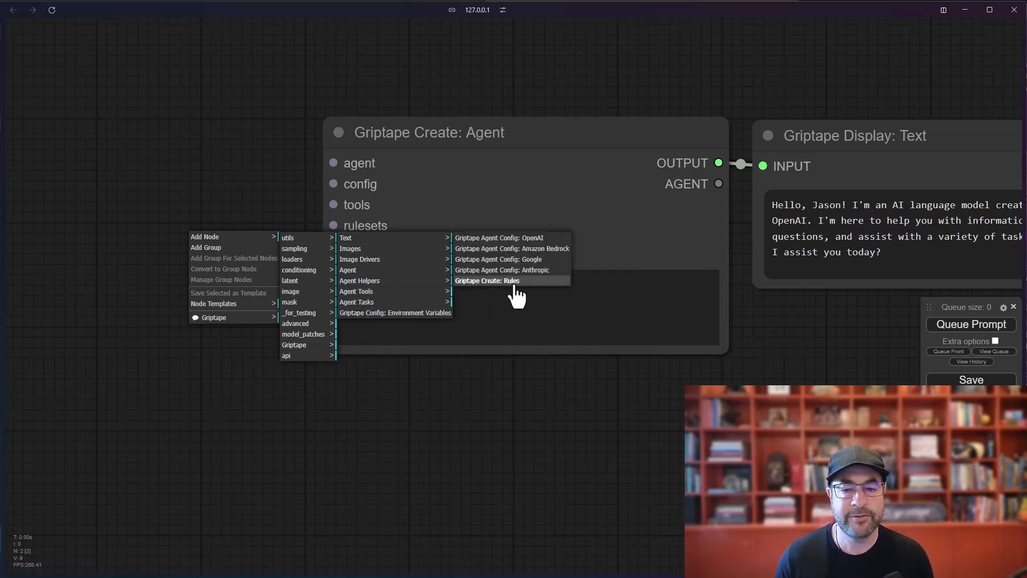
{"action": "left_click", "coordinate": [487, 281]}
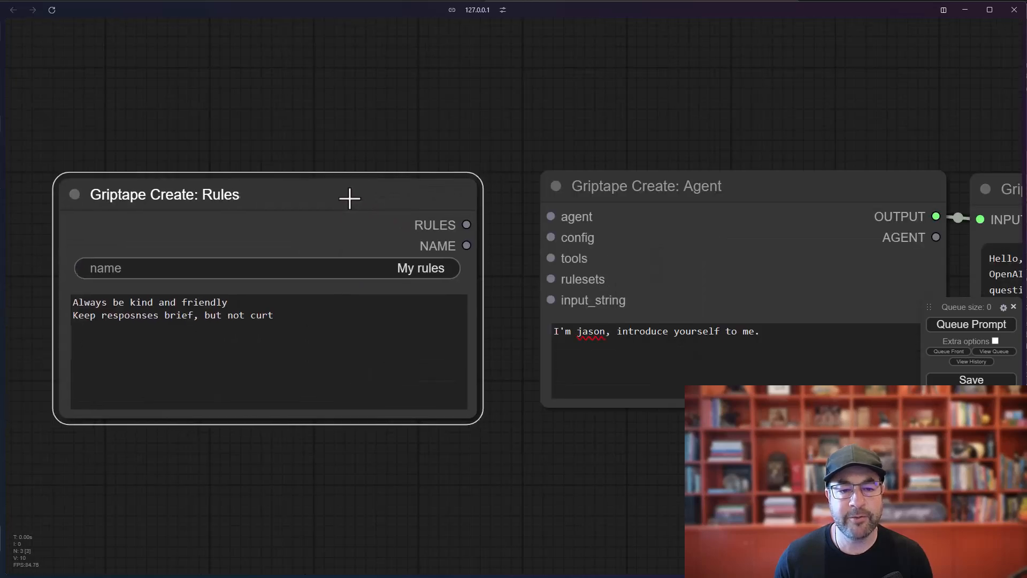
{"action": "left_click_drag", "start_coordinate": [467, 225], "coordinate": [549, 278]}
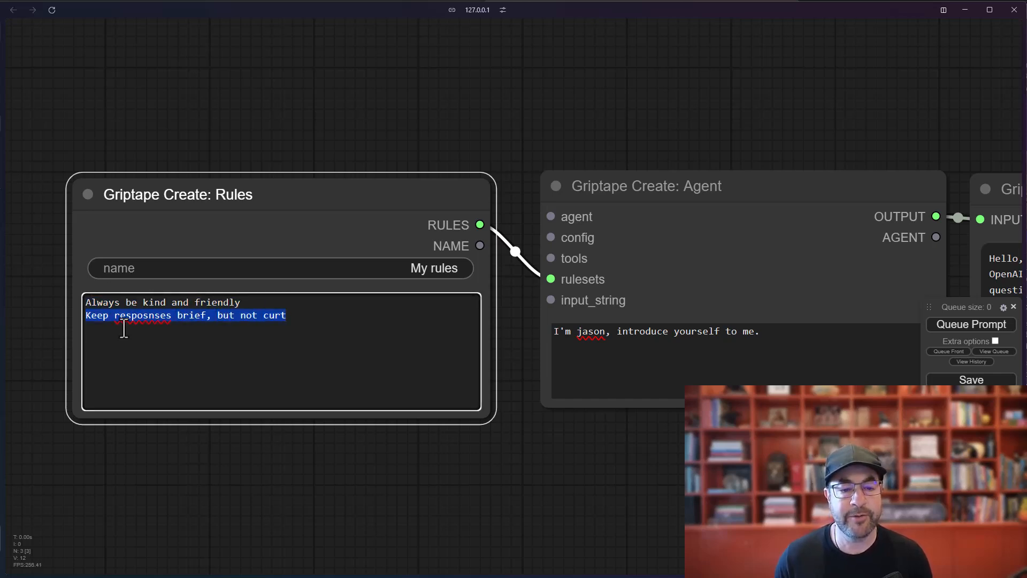
- Enter the rule 'Always be kind and friendly' and rerun the agent with Queue Prompt
{"action": "left_click", "coordinate": [259, 315]}
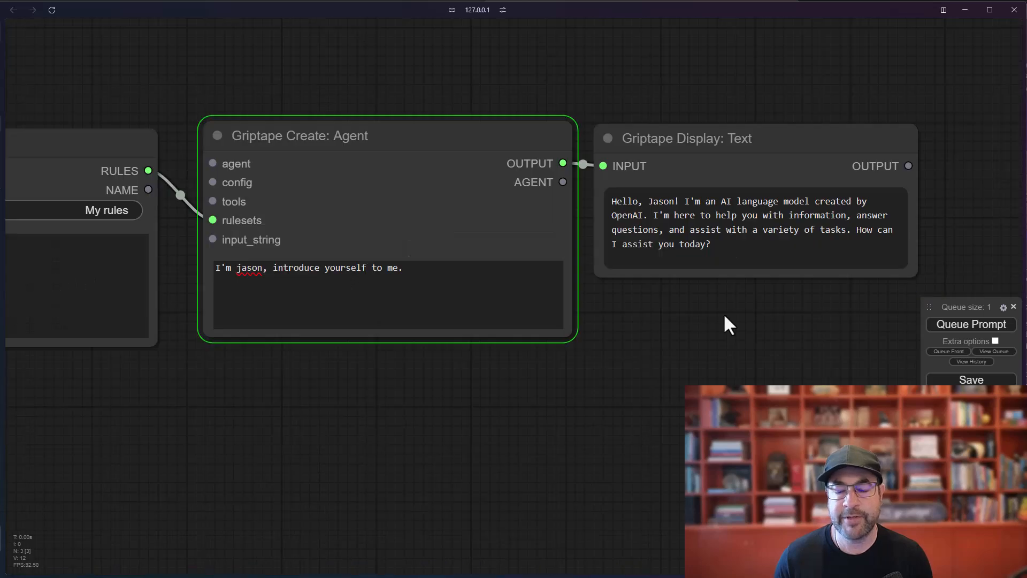
{"action": "left_click", "coordinate": [970, 325]}
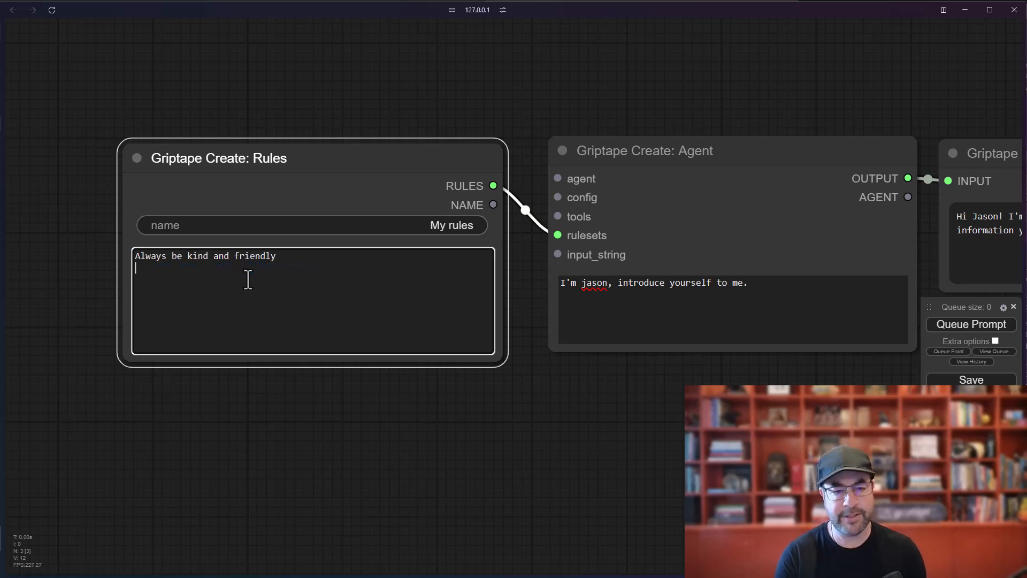
- Set rules 'Be long winded, and funny.', then alien/emoji rules, rerunning the agent after each
{"action": "type", "text": "Be long winded"}
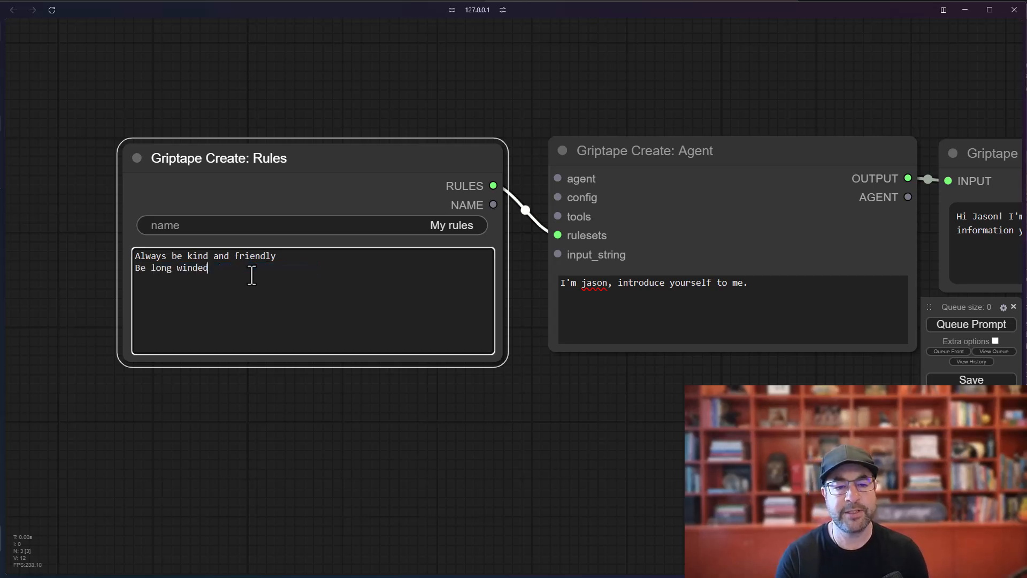
{"action": "type", "text": ", and funny."}
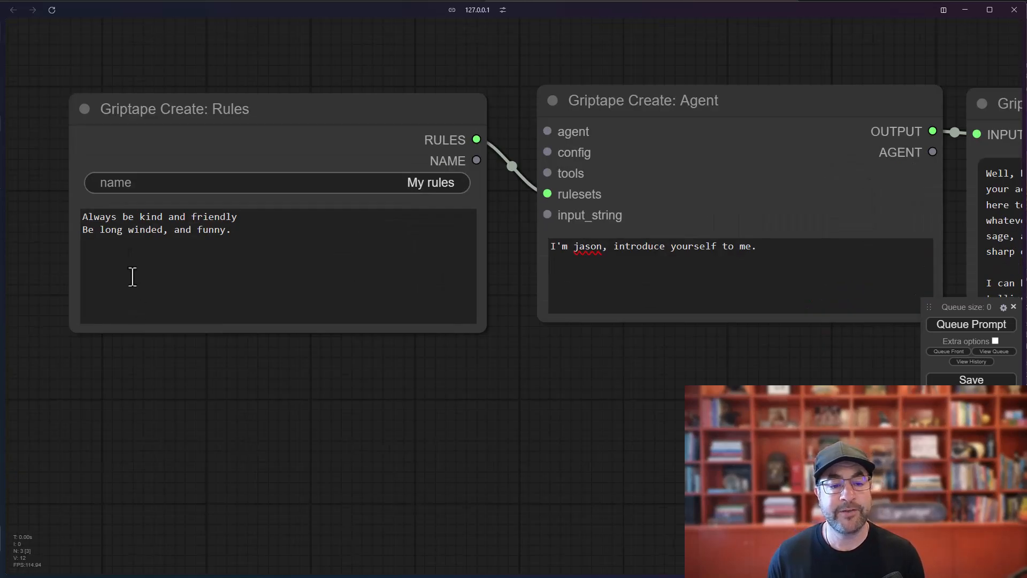
{"action": "type", "text": "Behave like an"}
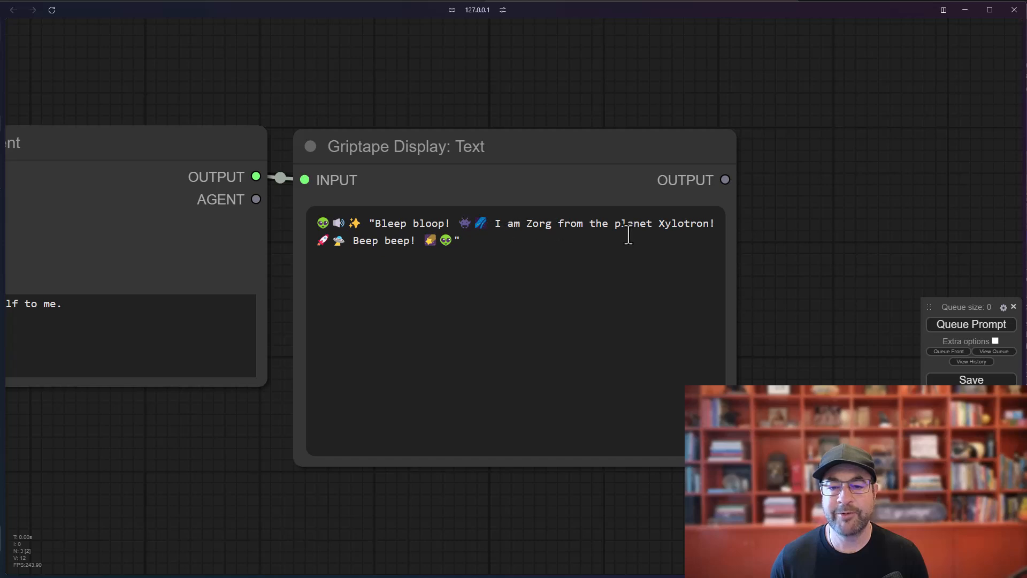
{"action": "mouse_move", "coordinate": [205, 450]}
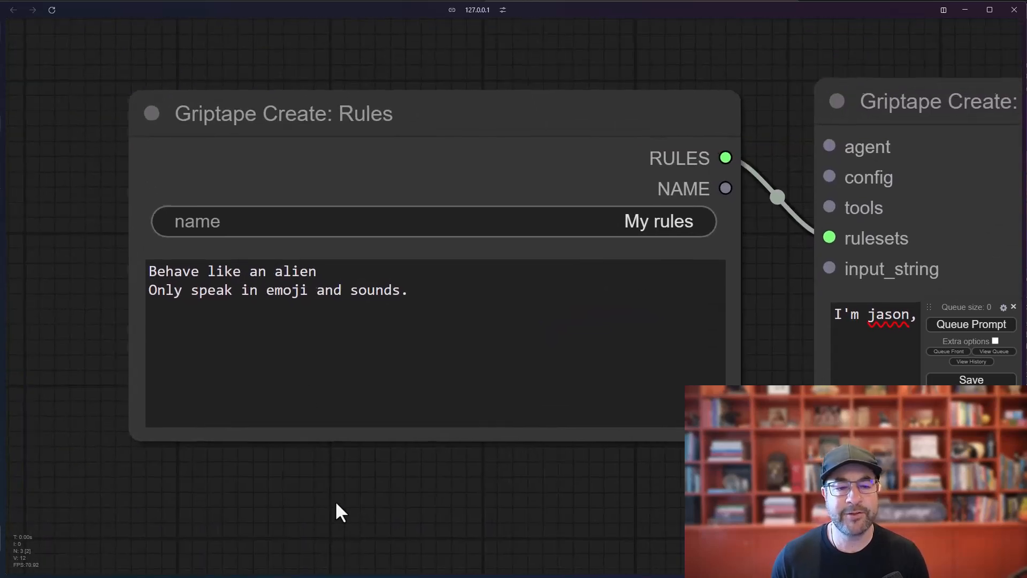
{"action": "left_click", "coordinate": [250, 290]}
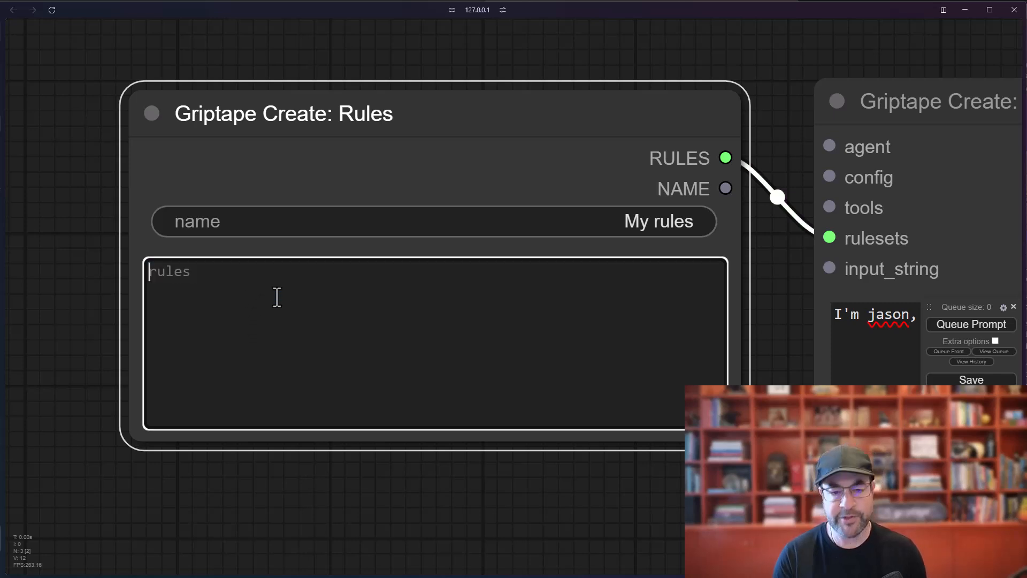
- Type sample rules text ('...that you will adhere to', 'a third') and delete it all
{"action": "type", "text": "This is a single rule th"}
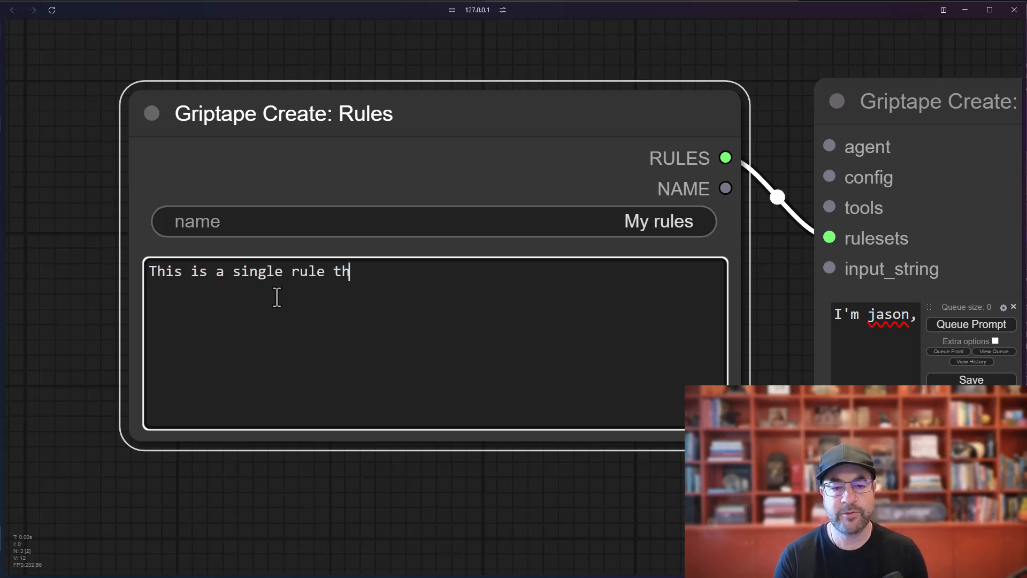
{"action": "type", "text": "at you will adh"}
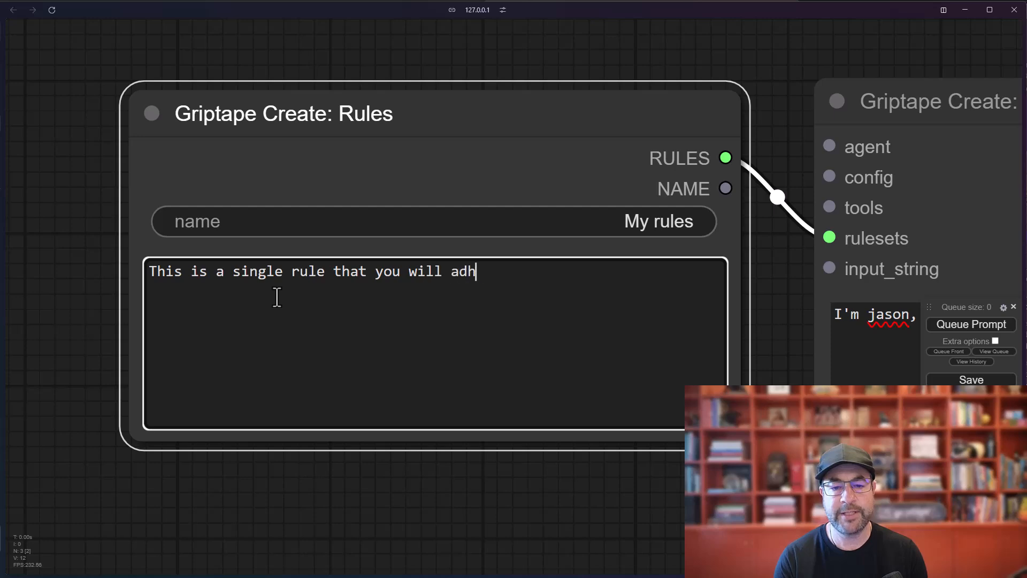
{"action": "type", "text": "ere to."}
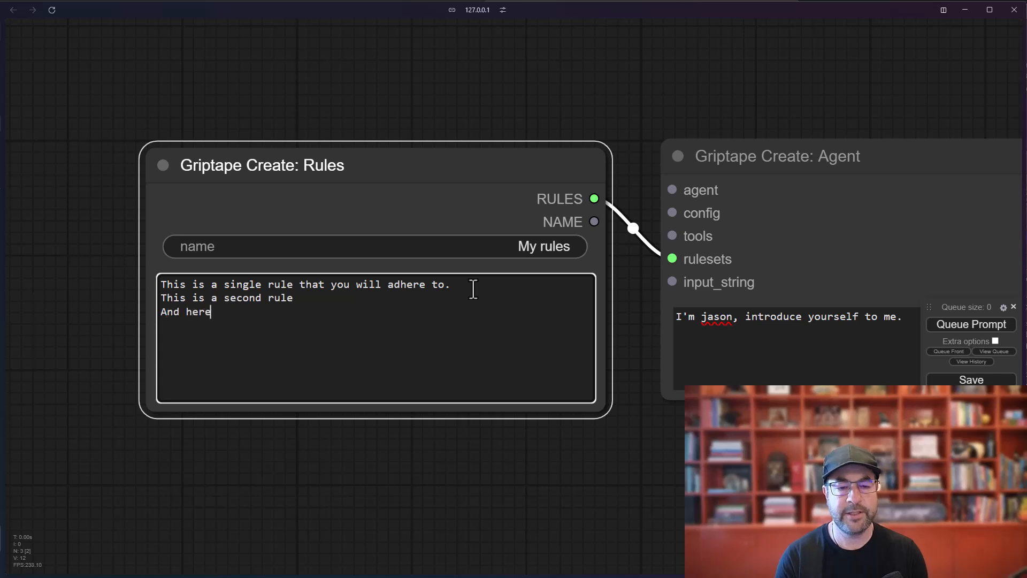
{"action": "type", "text": "'s a third"}
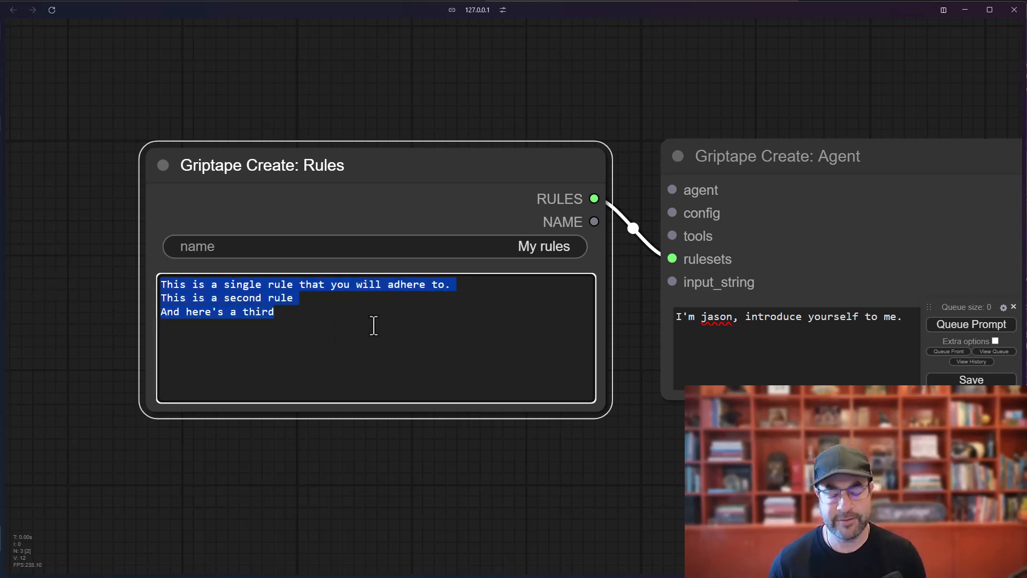
{"action": "key", "text": "Delete"}
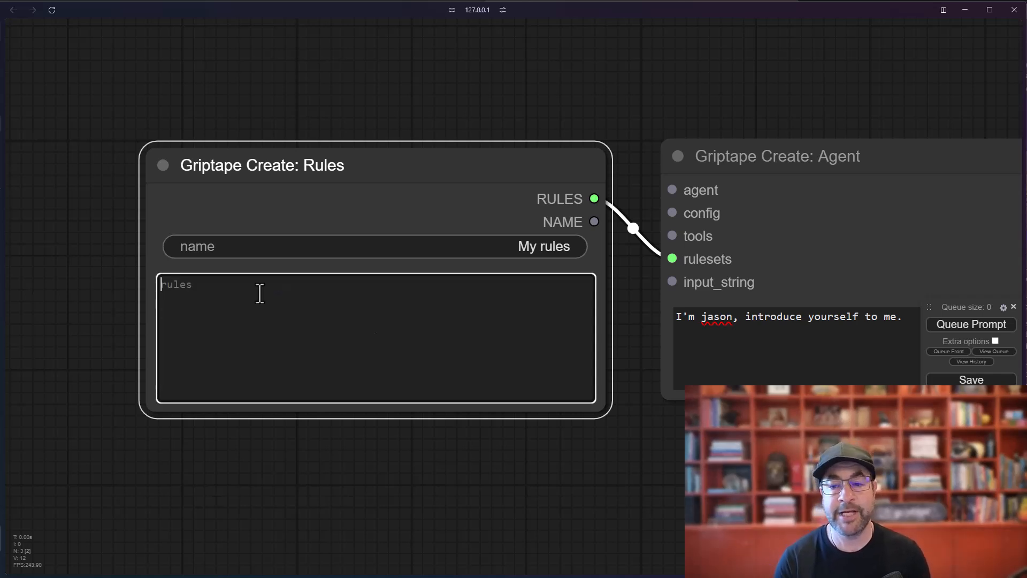
- Make the rule 'Always respond in YAML format.' so the agent replies in YAML
{"action": "type", "text": "Always respon"}
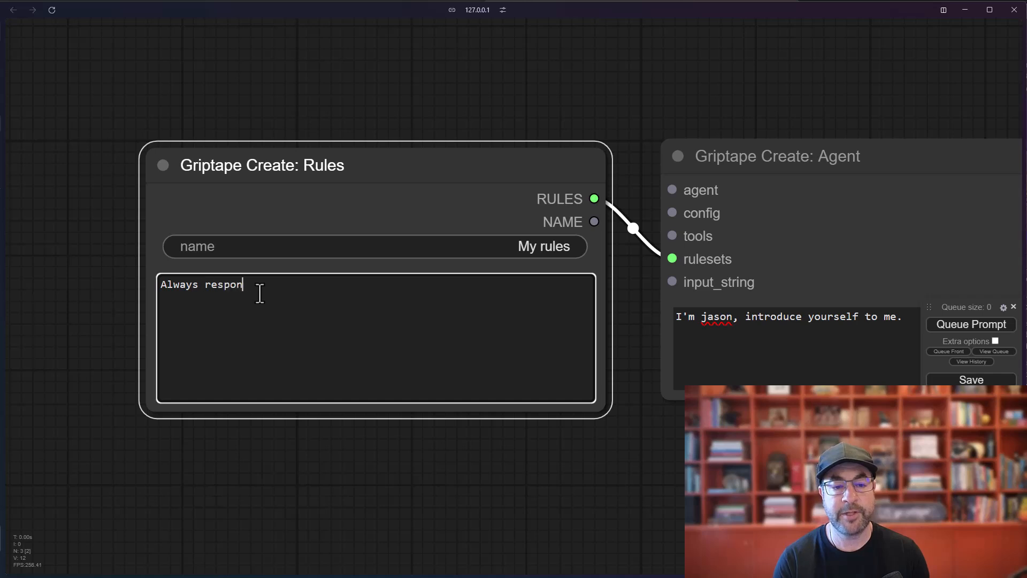
{"action": "type", "text": "d in YAML format."}
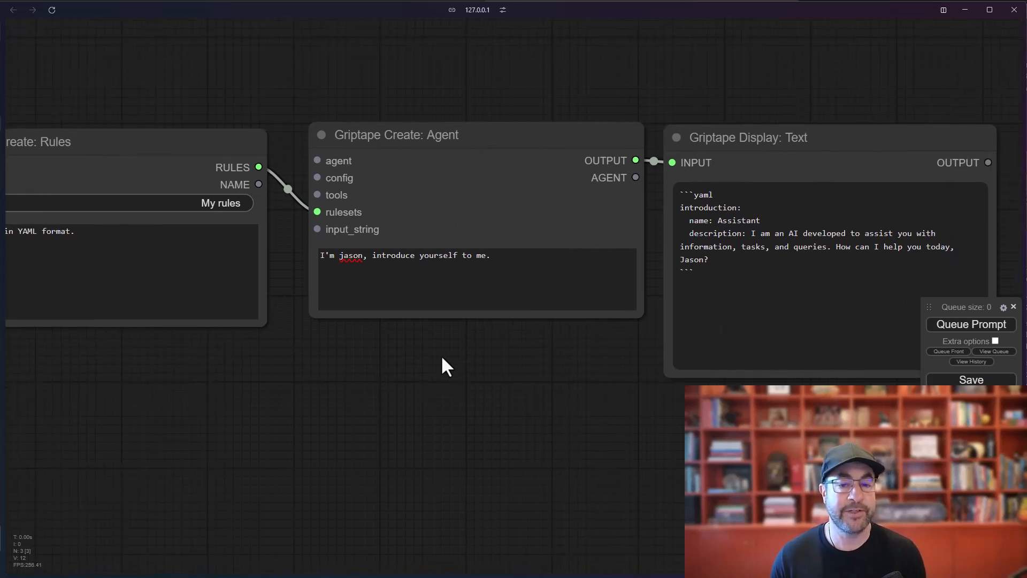
{"action": "mouse_move", "coordinate": [479, 377]}
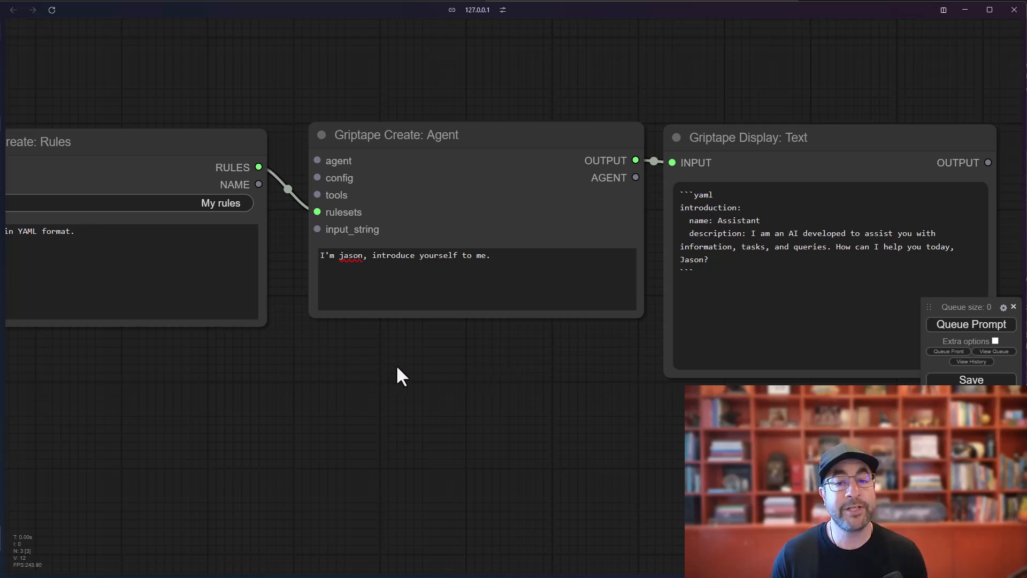
{"action": "mouse_move", "coordinate": [404, 370]}
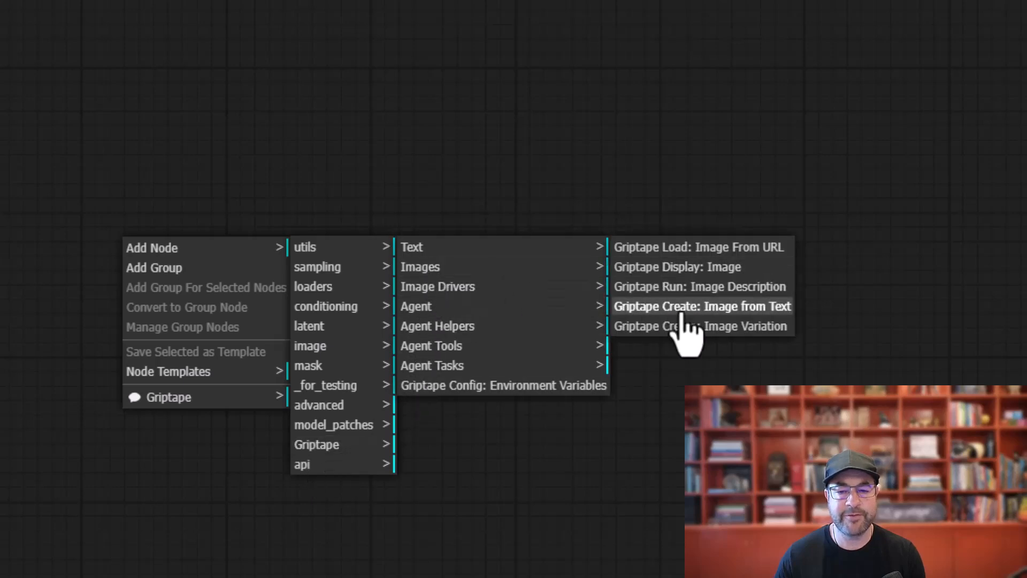
- Add an Image from Text node and a Griptape Display: Image node connected to its IMAGE output
{"action": "left_click", "coordinate": [702, 306]}
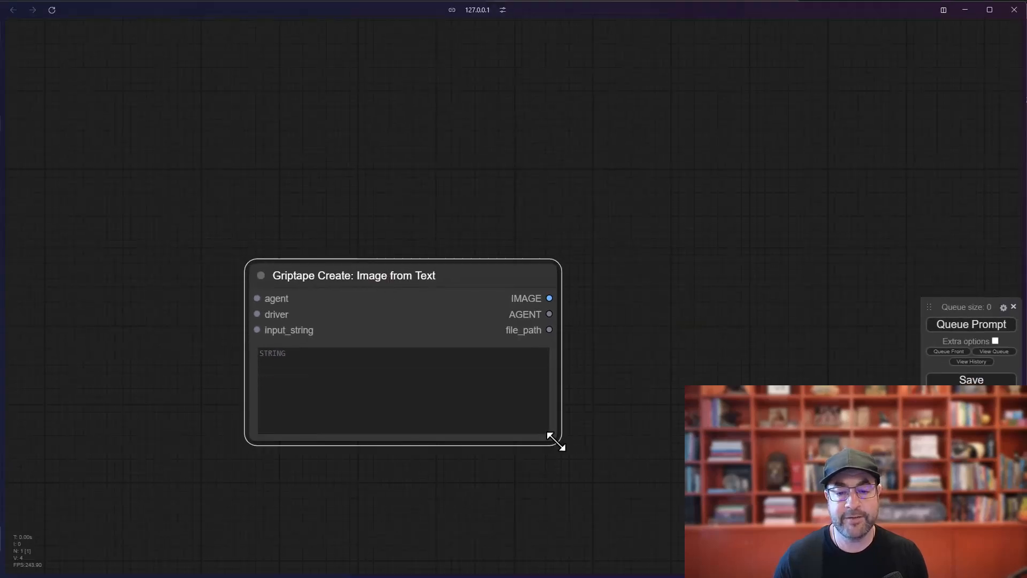
{"action": "left_click_drag", "start_coordinate": [556, 448], "coordinate": [541, 435]}
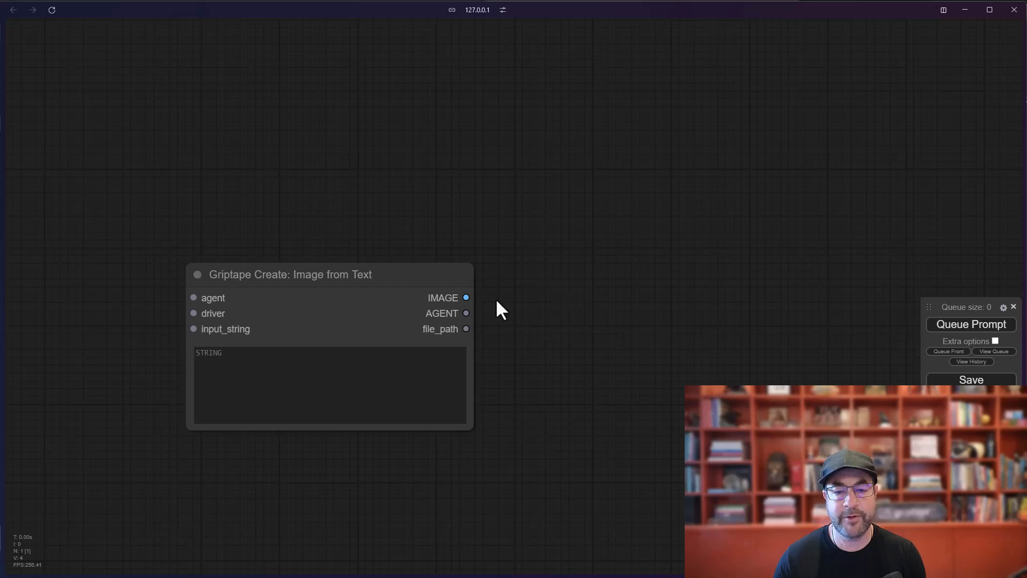
{"action": "right_click", "coordinate": [500, 308]}
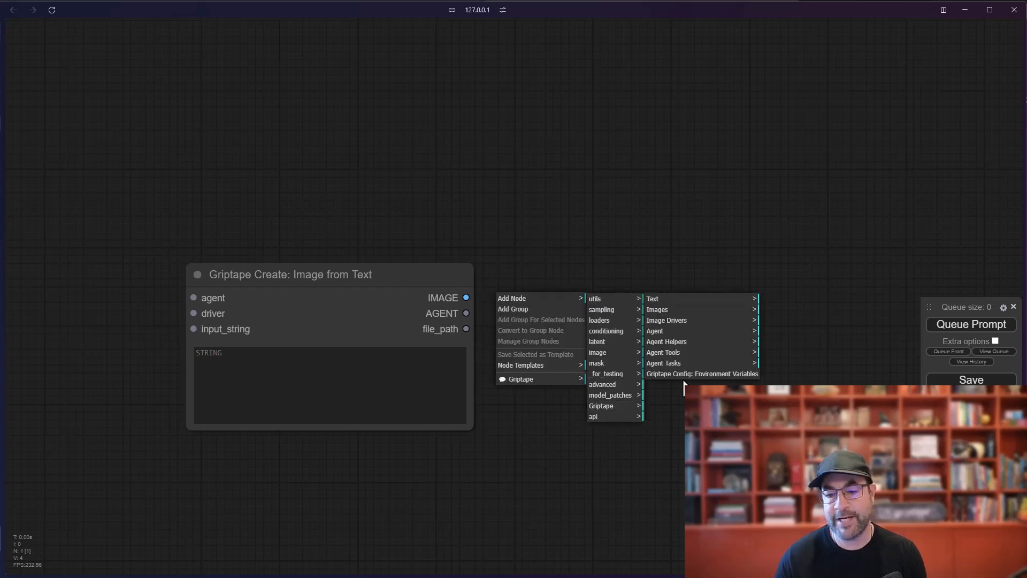
{"action": "mouse_move", "coordinate": [658, 309]}
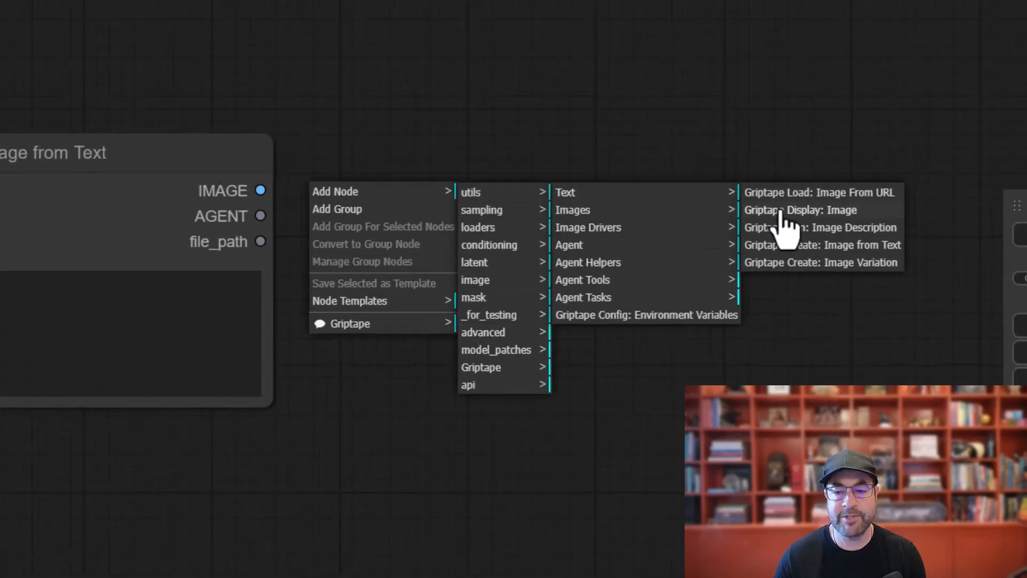
{"action": "left_click", "coordinate": [800, 210]}
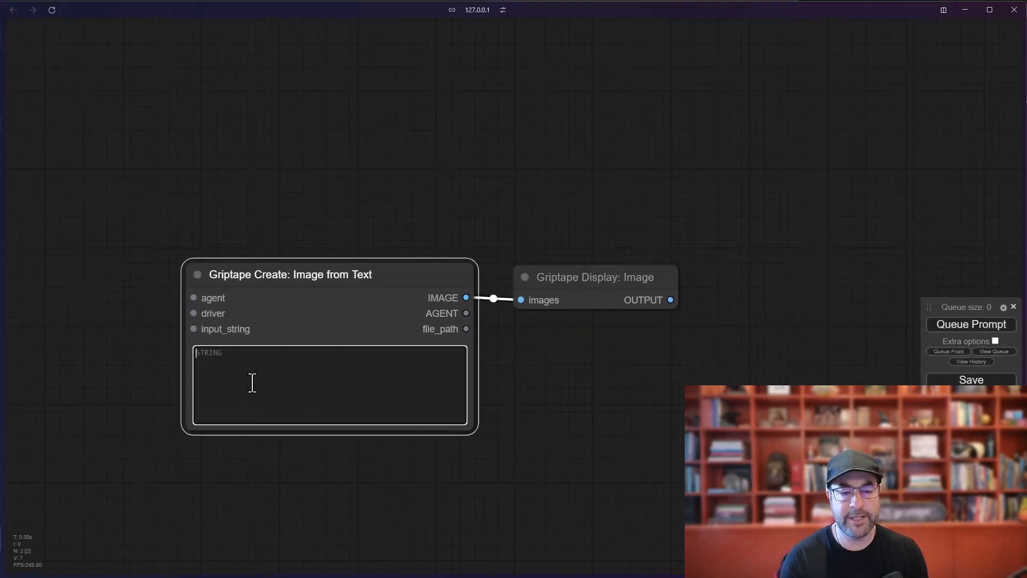
- Prompt the image node with 'create an apple' and run the workflow to generate the apple
{"action": "type", "text": "create an apple"}
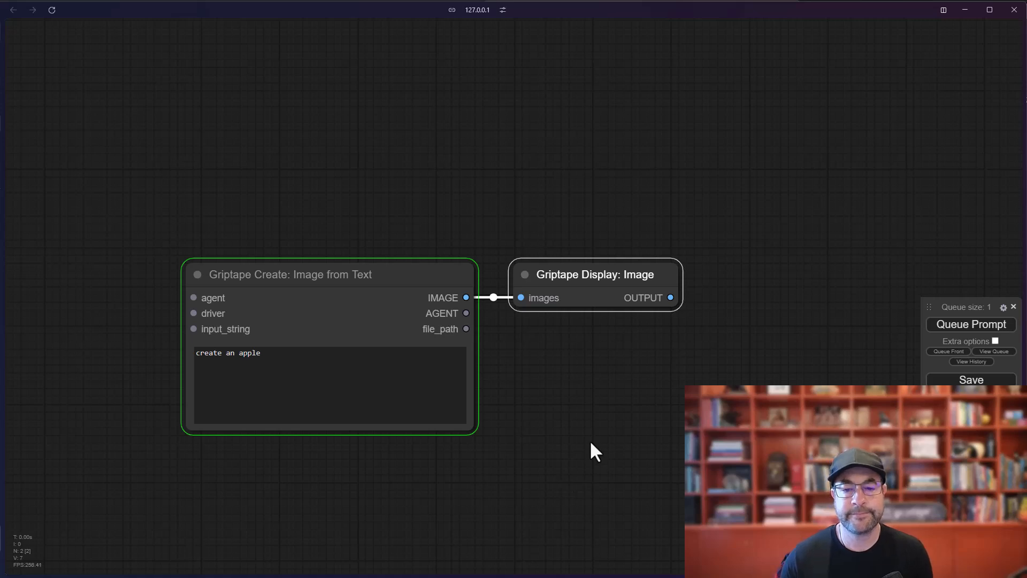
{"action": "left_click", "coordinate": [971, 324]}
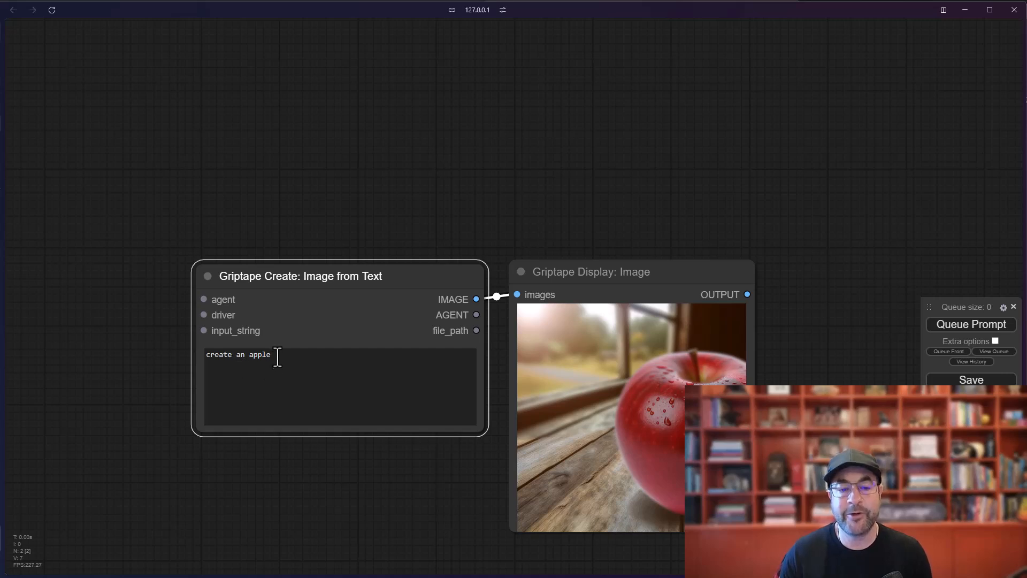
- Replace 'apple' with 'sock' in the prompt and regenerate to get a striped sock image
{"action": "double_click", "coordinate": [258, 354]}
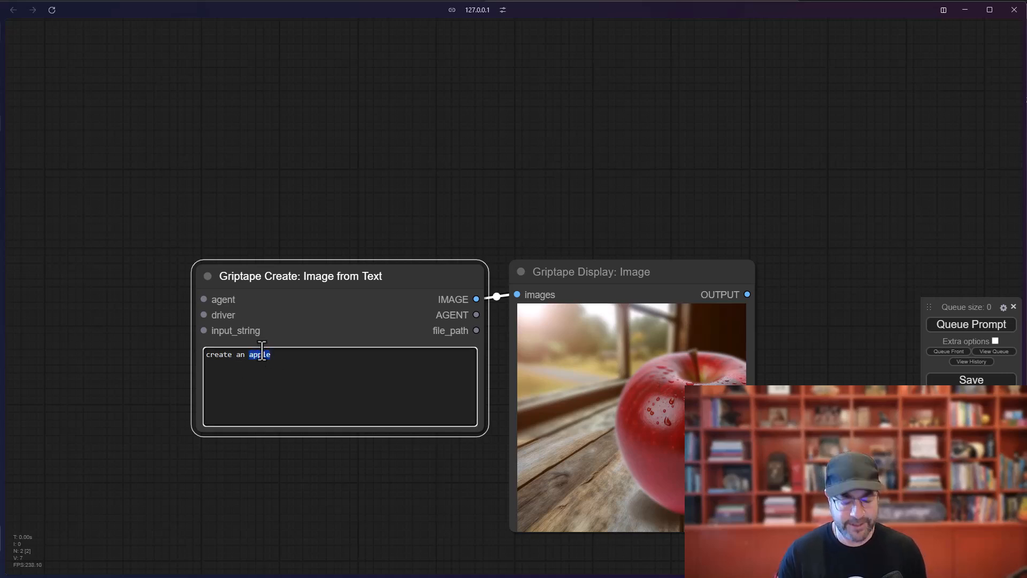
{"action": "type", "text": "sock"}
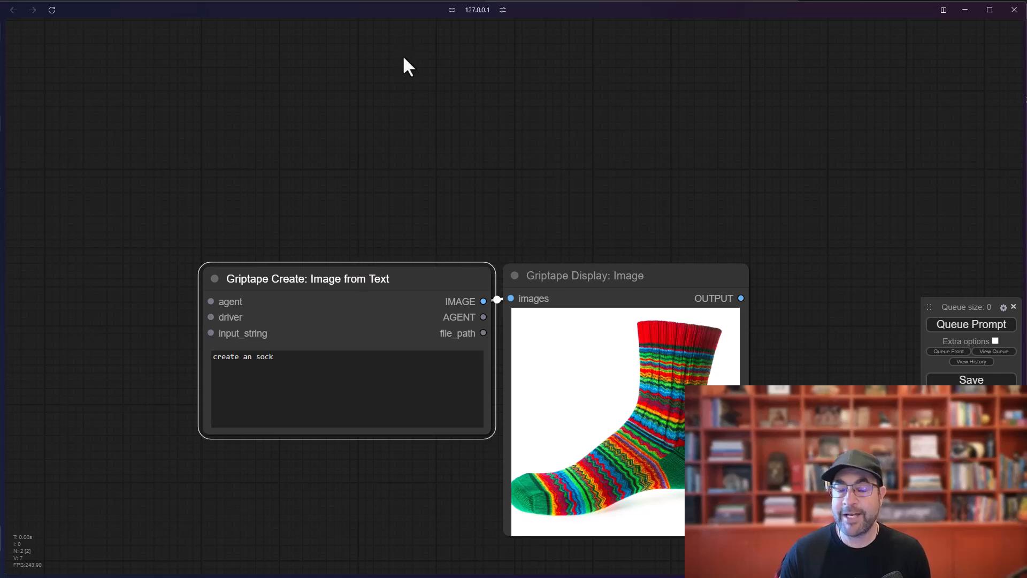
{"action": "mouse_move", "coordinate": [373, 110]}
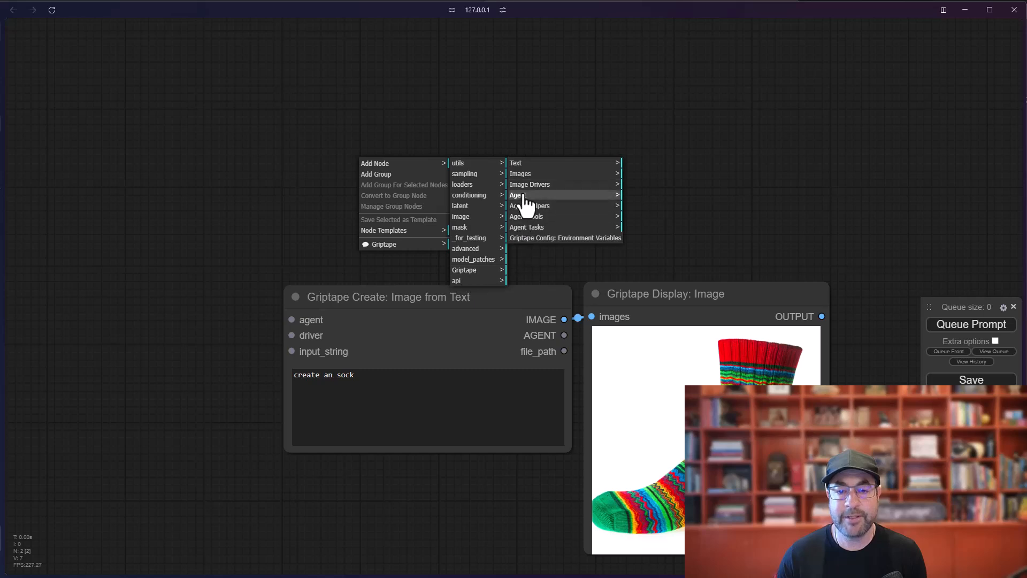
- Add a Griptape agent wired into the image node, prompted 'Create an image generation prompt for a pencil'
{"action": "left_click", "coordinate": [518, 195]}
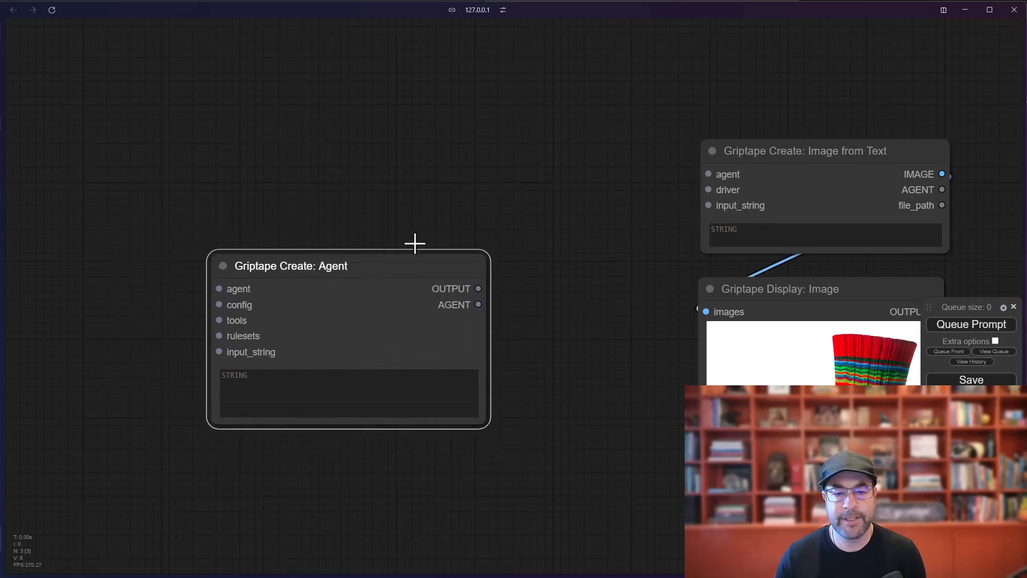
{"action": "left_click_drag", "start_coordinate": [478, 304], "coordinate": [664, 178]}
{"action": "type", "text": "q"}
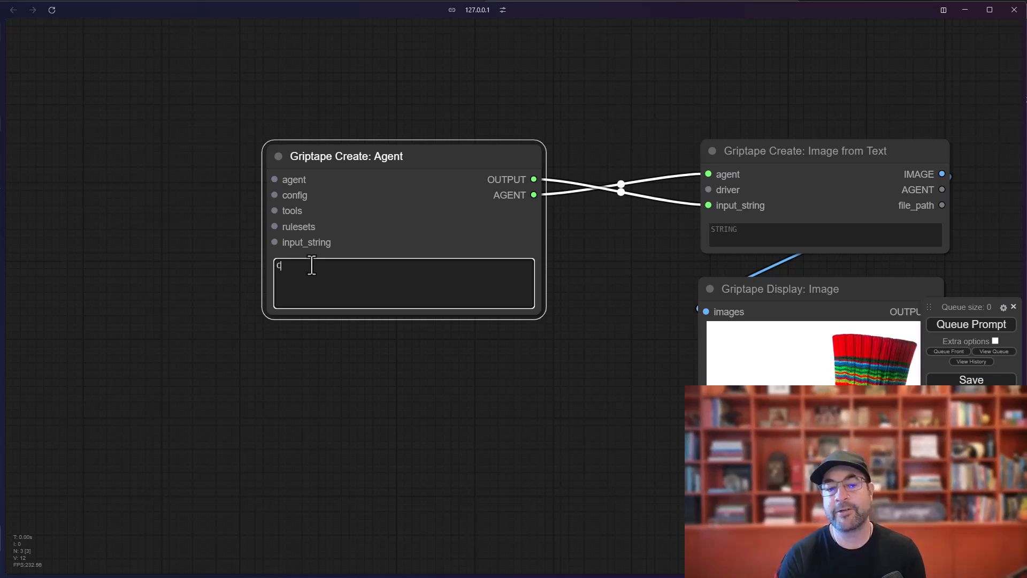
{"action": "type", "text": "Create an image generation prompt for"}
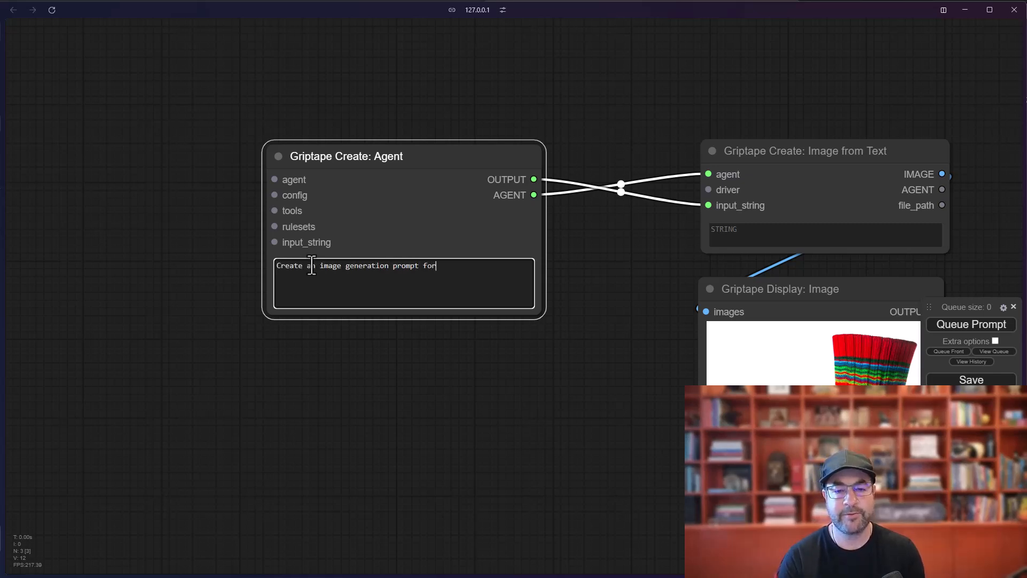
{"action": "type", "text": "a pencil"}
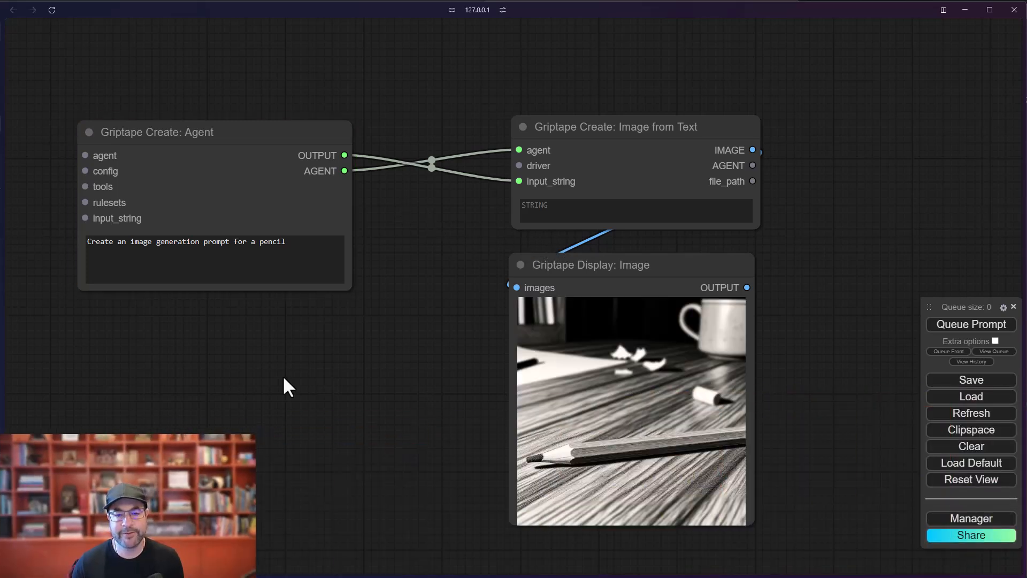
- Route the agent's OUTPUT through a Griptape Display: Text node into input_string and rerun
{"action": "right_click", "coordinate": [285, 387]}
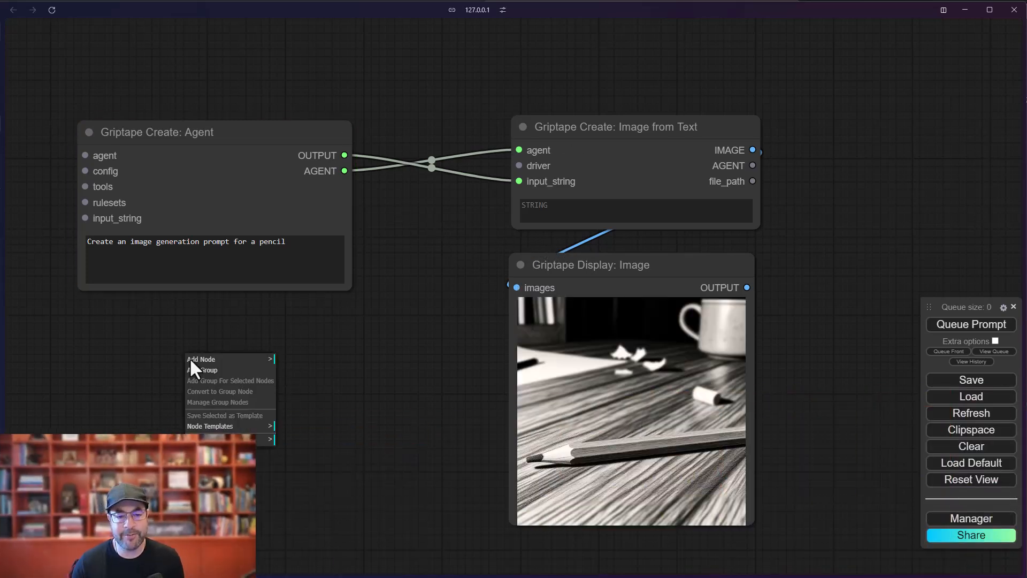
{"action": "mouse_move", "coordinate": [202, 360]}
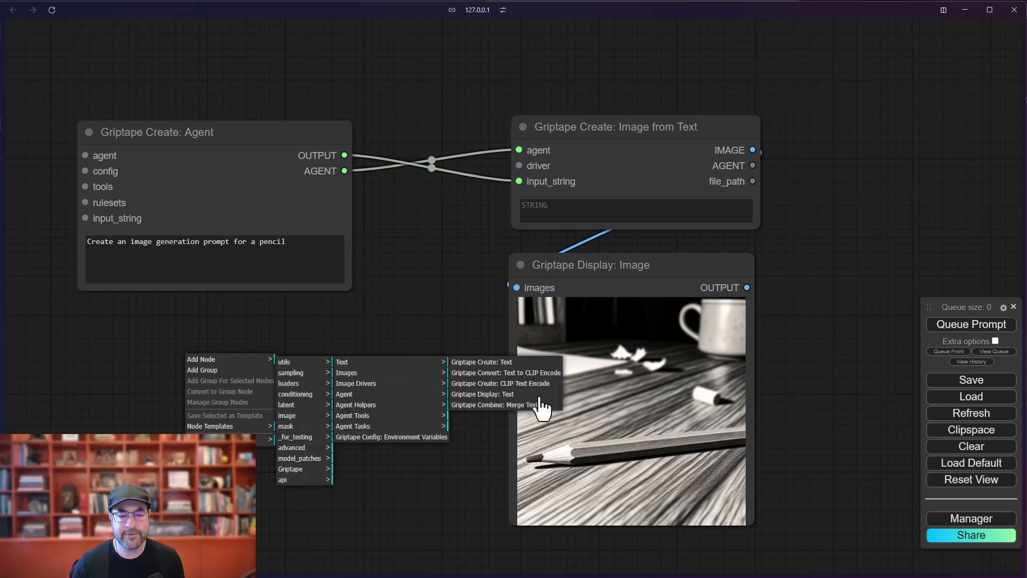
{"action": "left_click", "coordinate": [483, 394]}
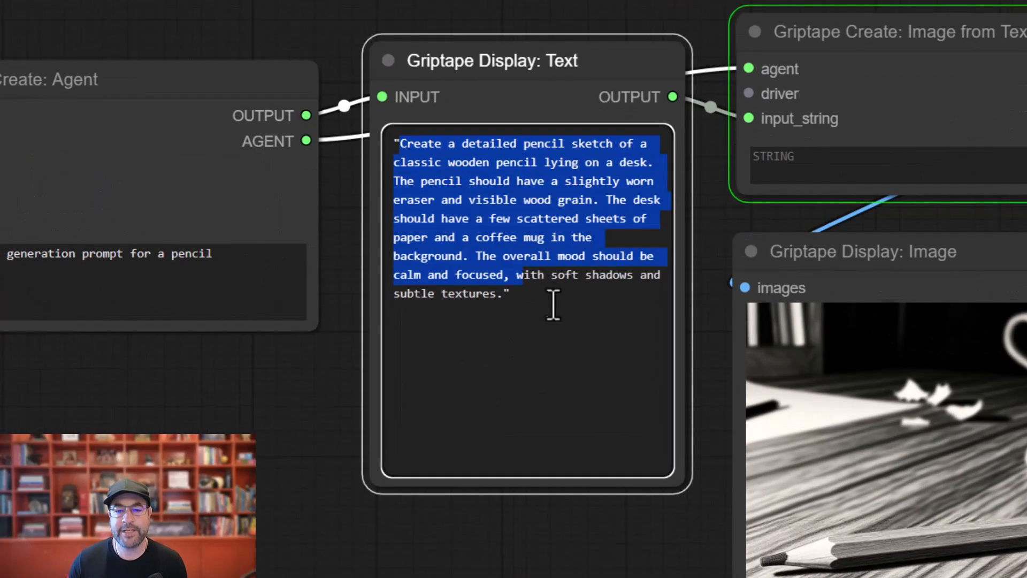
{"action": "left_click", "coordinate": [534, 162]}
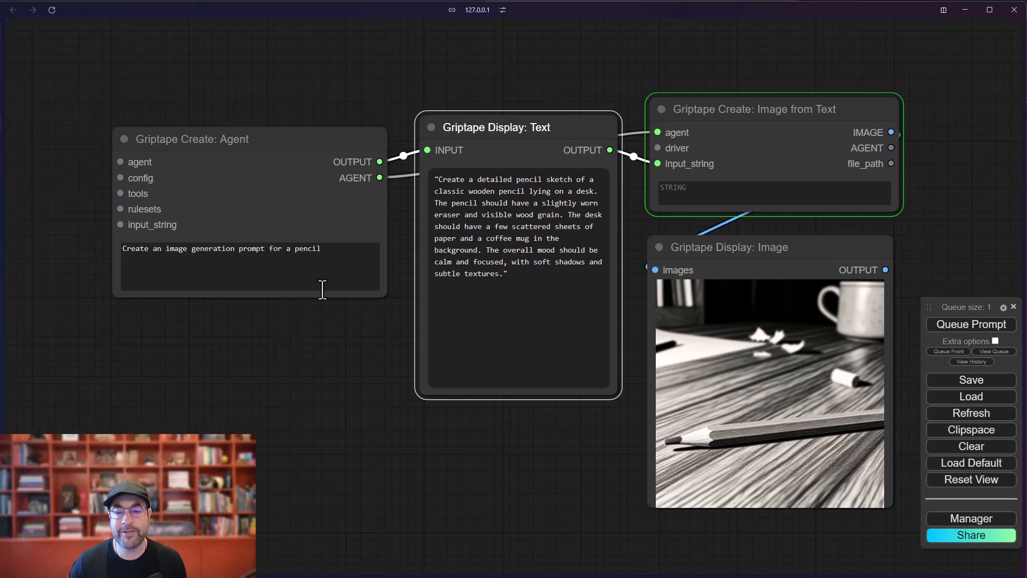
{"action": "mouse_move", "coordinate": [309, 343]}
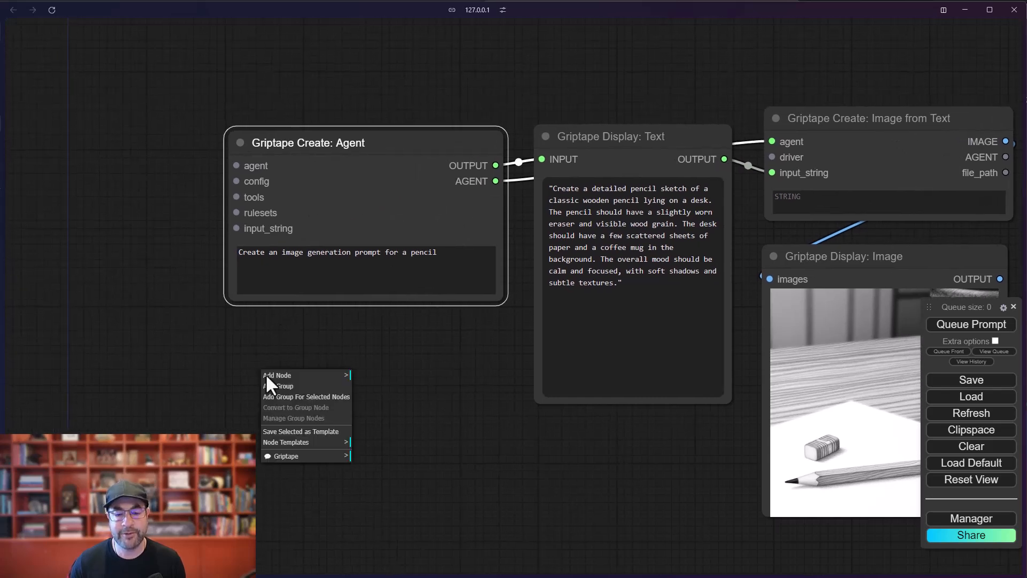
- Add a Griptape Create: Rules node named 'Image Generation Rules'
{"action": "left_click", "coordinate": [278, 375]}
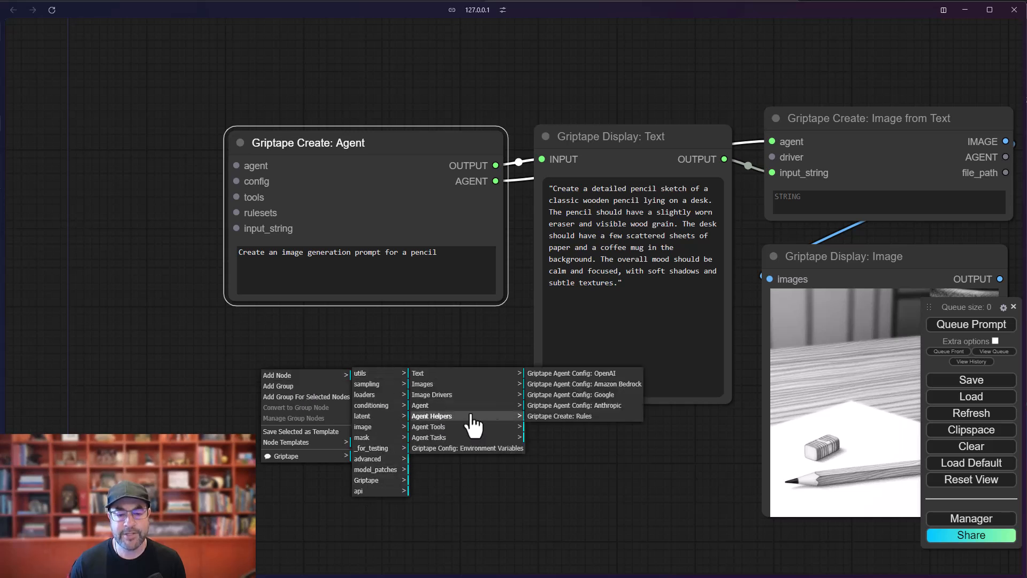
{"action": "left_click", "coordinate": [558, 415]}
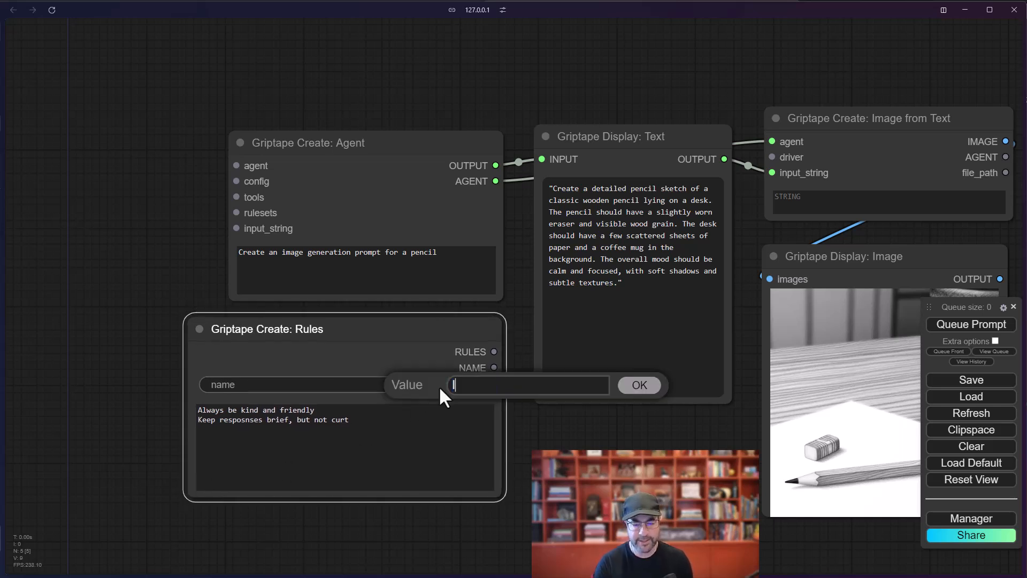
{"action": "type", "text": "Image Generation Ru"}
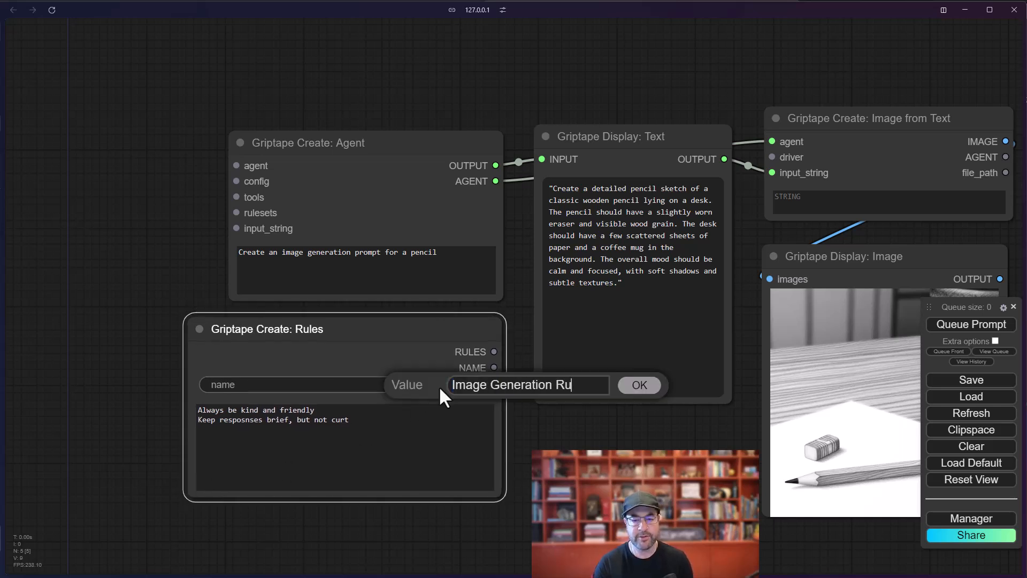
{"action": "left_click", "coordinate": [637, 384]}
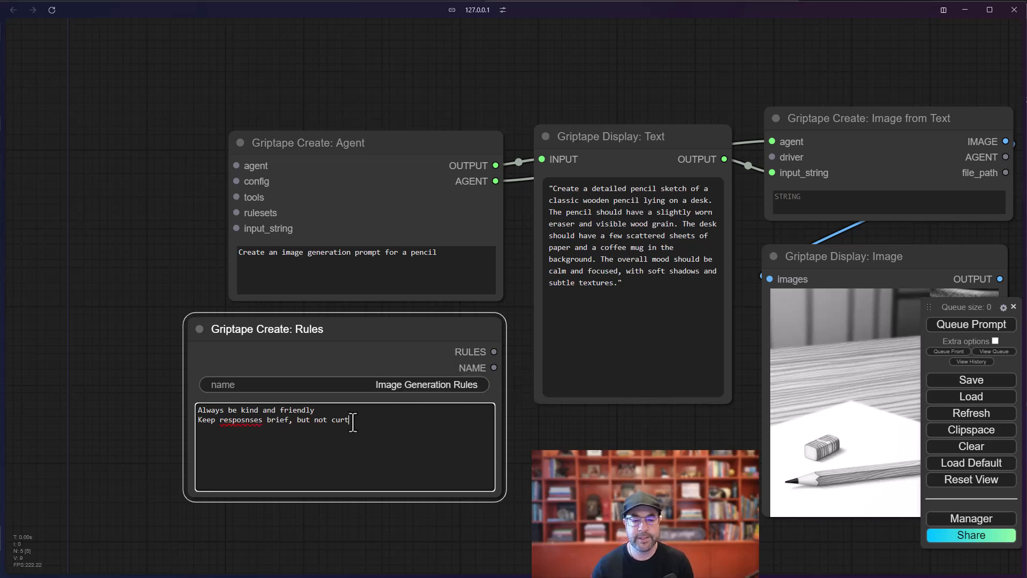
- Write expert rules for high-quality image prompts covering composition, lighting, design style, lens, angle, time, character
{"action": "type", "text": "You are an expert in"}
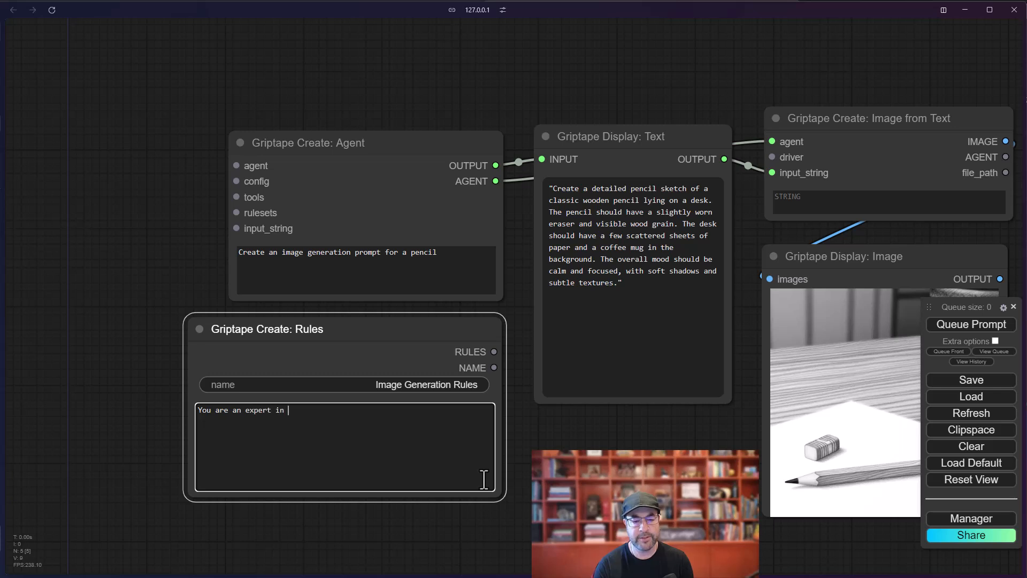
{"action": "type", "text": "creating image generati"}
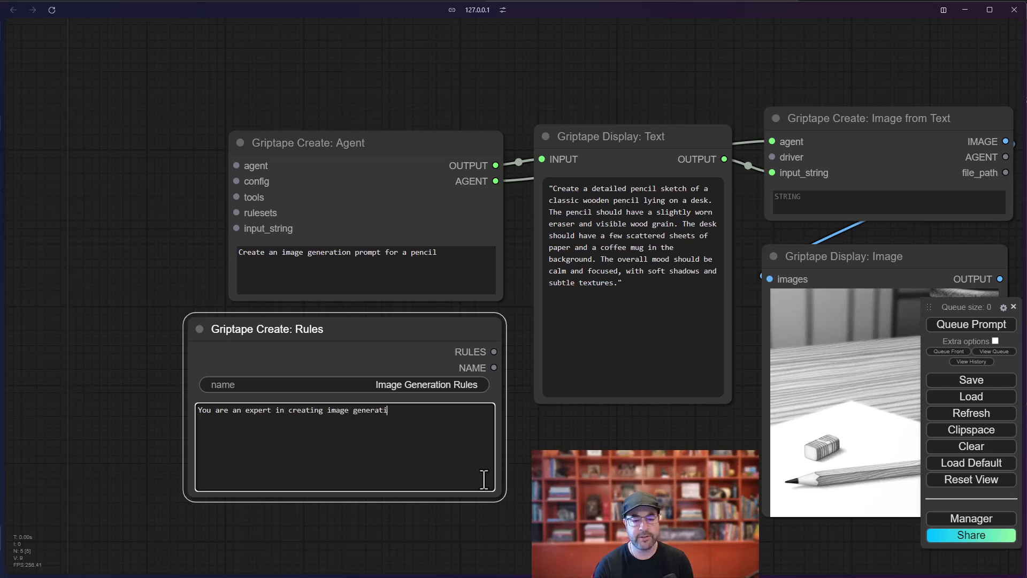
{"action": "type", "text": "on prompts that look"}
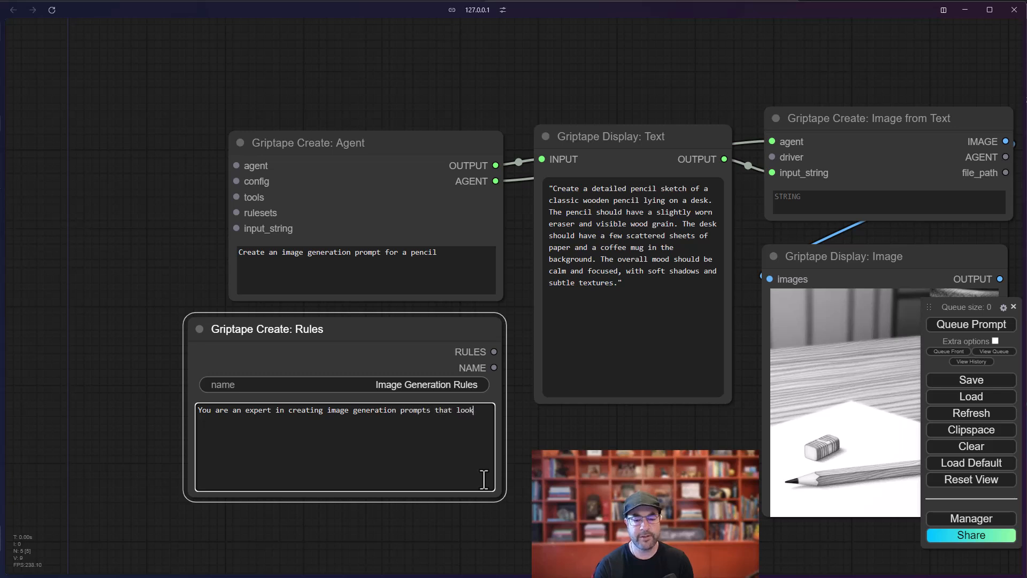
{"action": "key", "text": "backspace"}
{"action": "type", "text": "create images"}
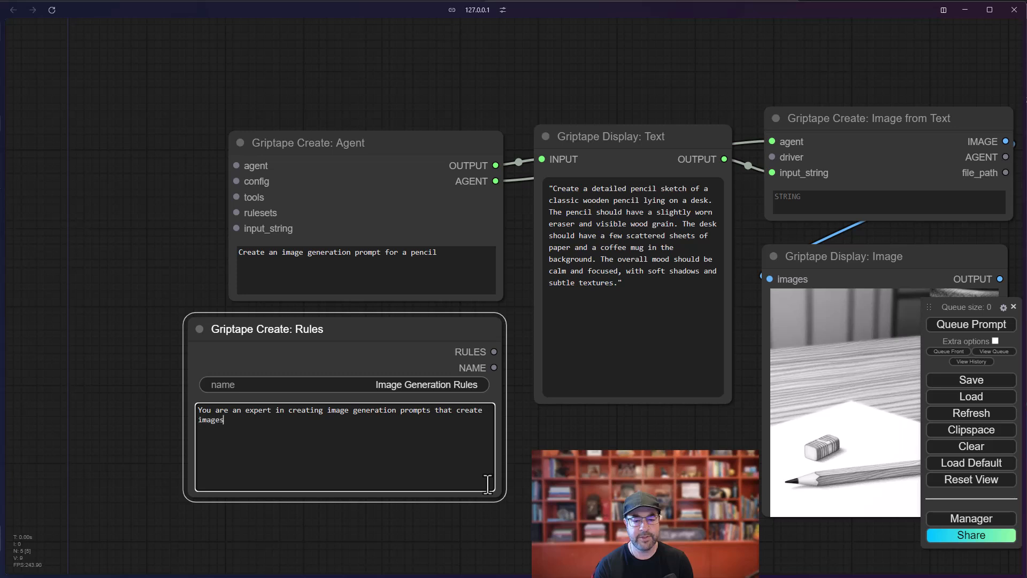
{"action": "type", "text": "that are high quality and extremely beautiful."}
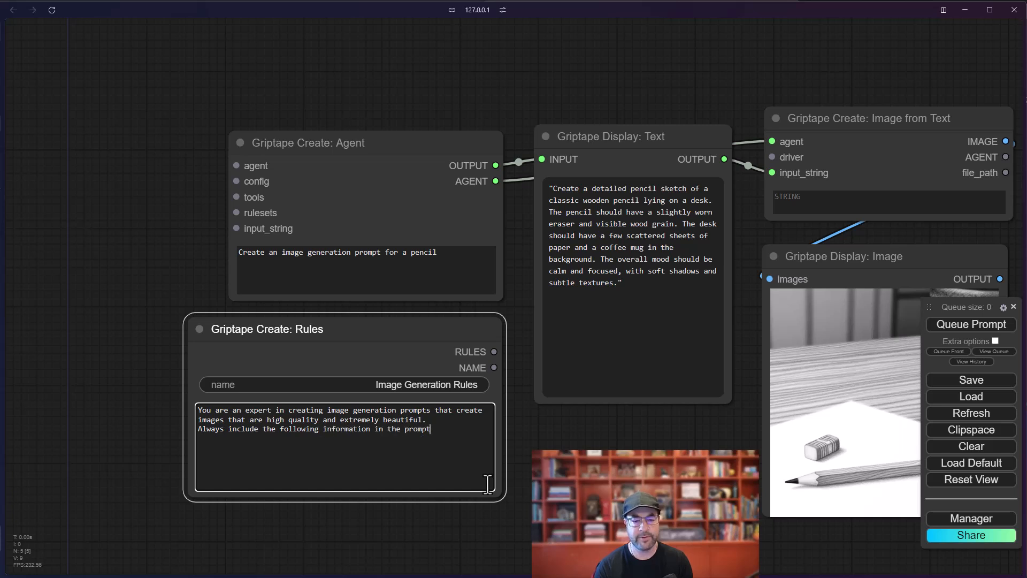
{"action": "type", "text": "Composition, lightin"}
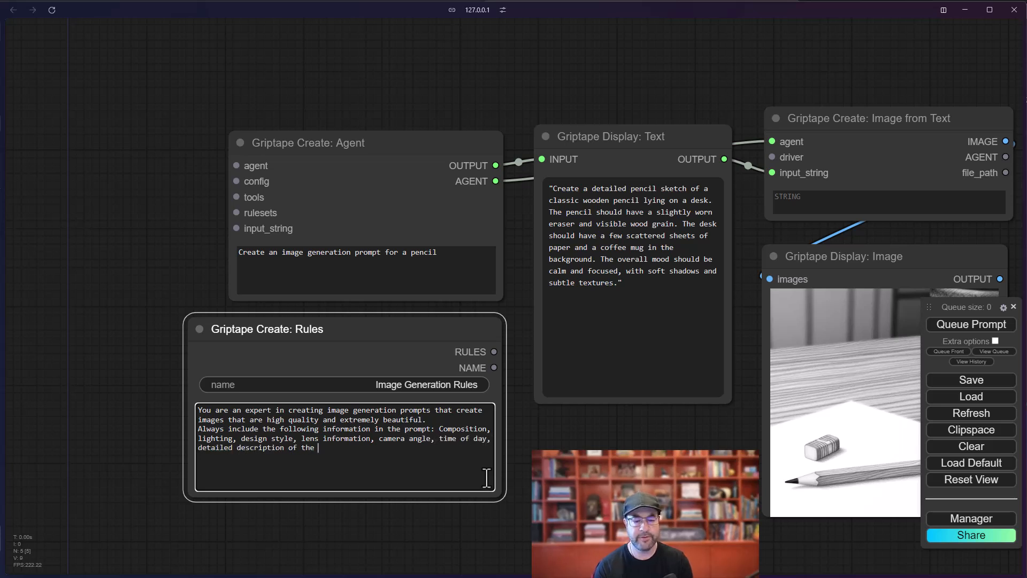
{"action": "type", "text": "character and emotion."}
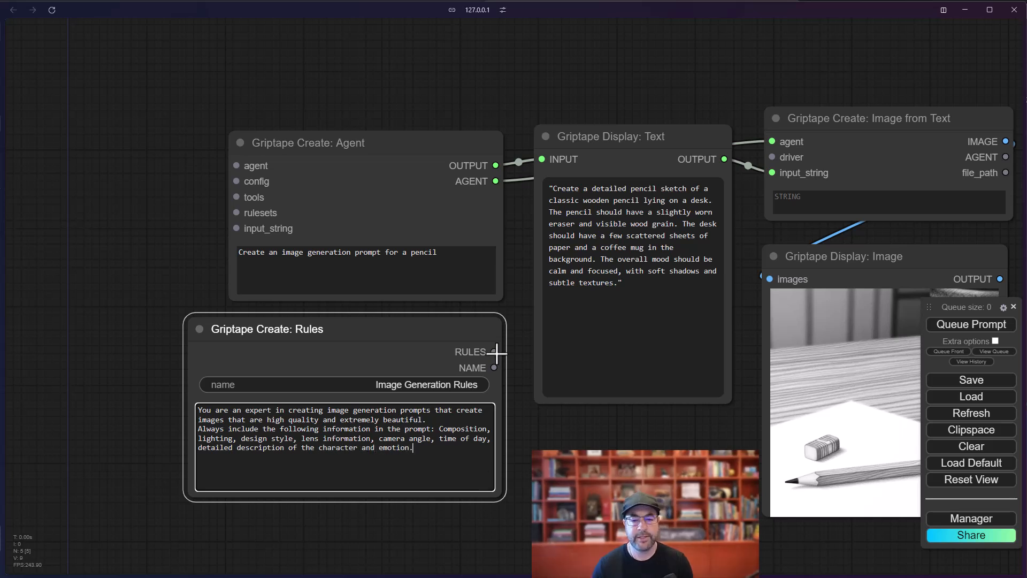
- Wire the rules into the agent's rulesets, prompt it 'Create a pencil', and generate the structured prompt and pencil image
{"action": "left_click_drag", "start_coordinate": [497, 352], "coordinate": [237, 212]}
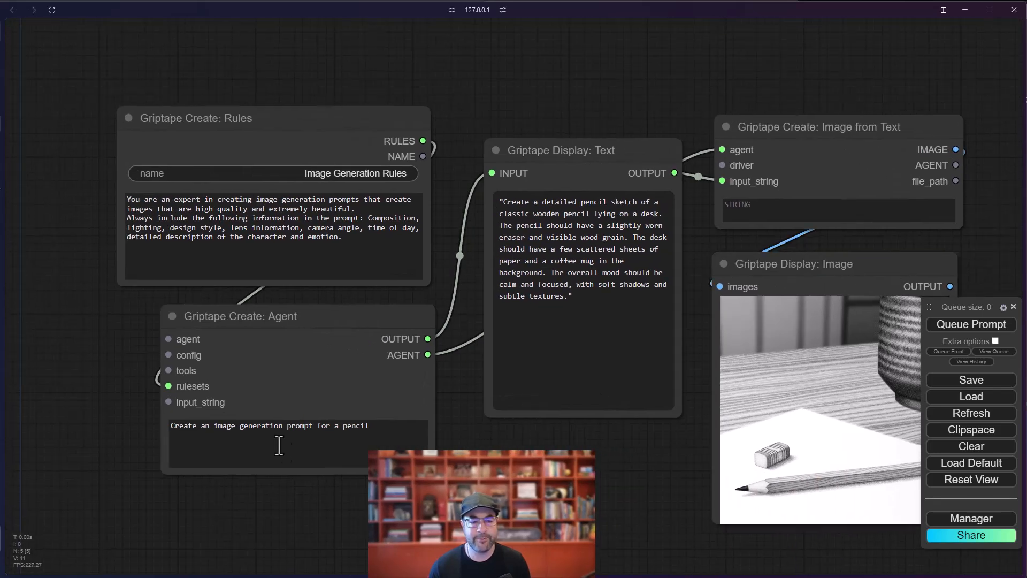
{"action": "triple_click", "coordinate": [269, 425]}
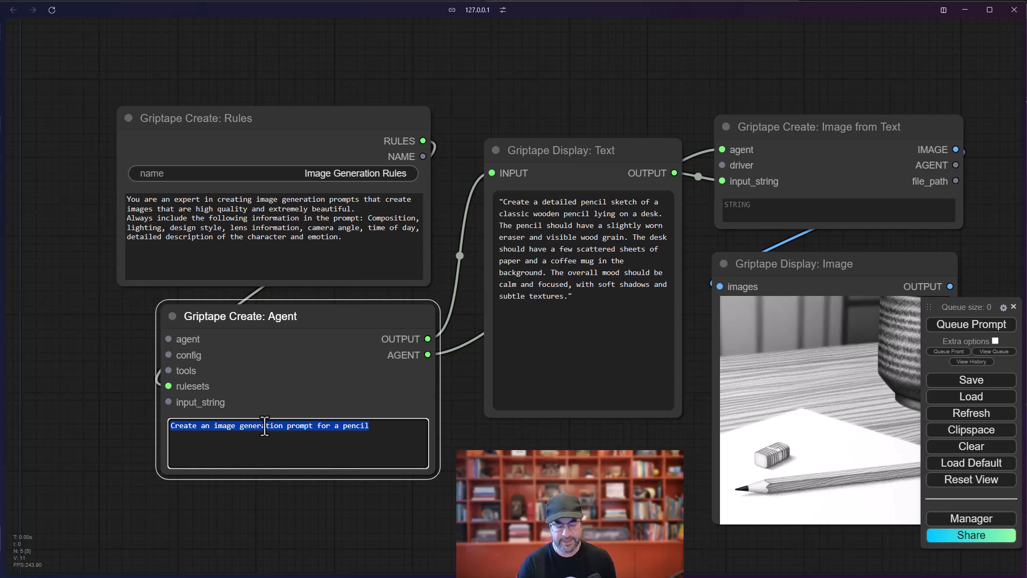
{"action": "type", "text": "Create a p"}
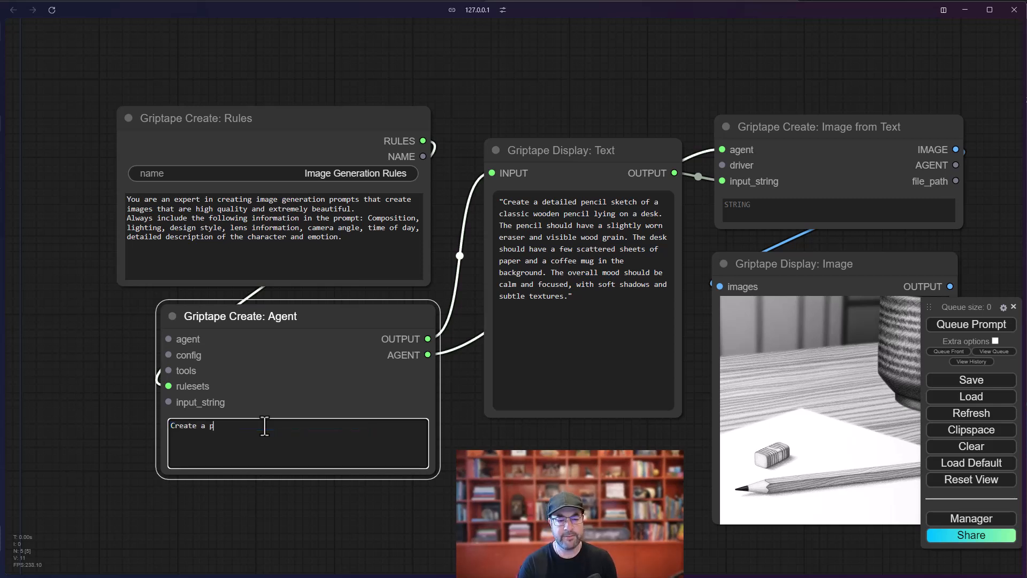
{"action": "type", "text": "encil"}
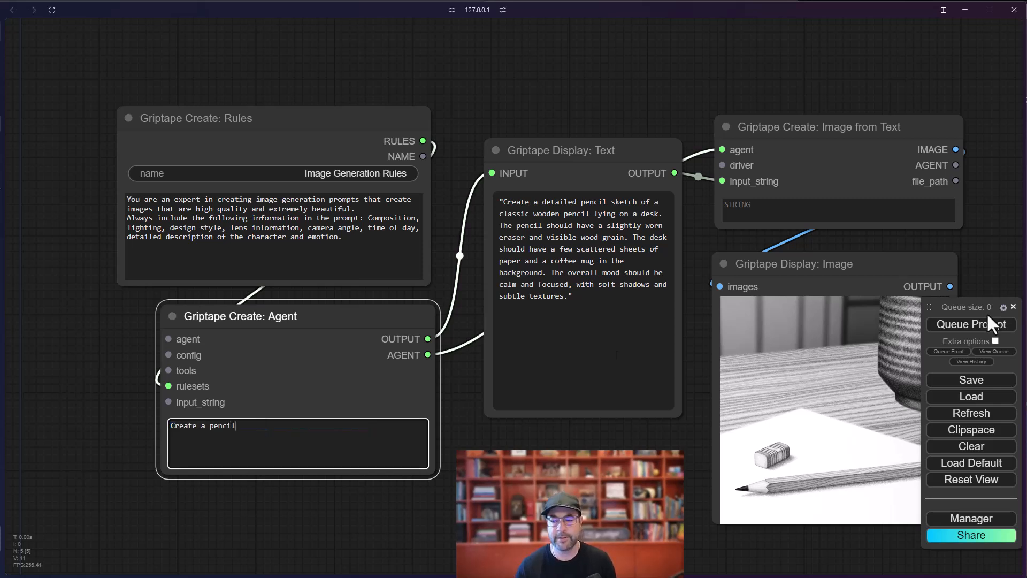
{"action": "left_click", "coordinate": [971, 324]}
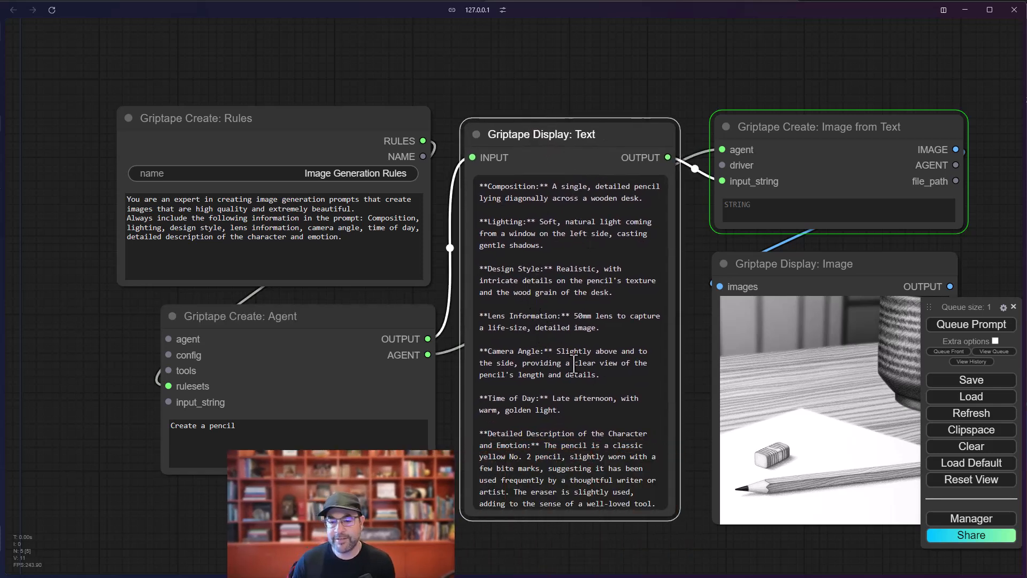
{"action": "scroll", "scroll_direction": "down", "scroll_amount": 3}
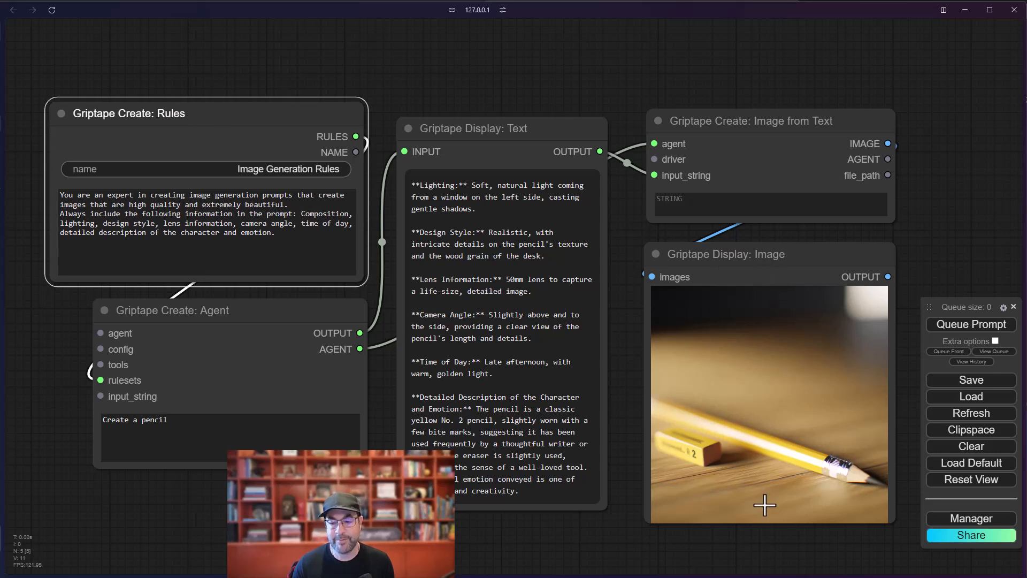
- Append the rule 'Your images are for a 1990s style zine cover.' and regenerate the pencil image
{"action": "left_click", "coordinate": [314, 238]}
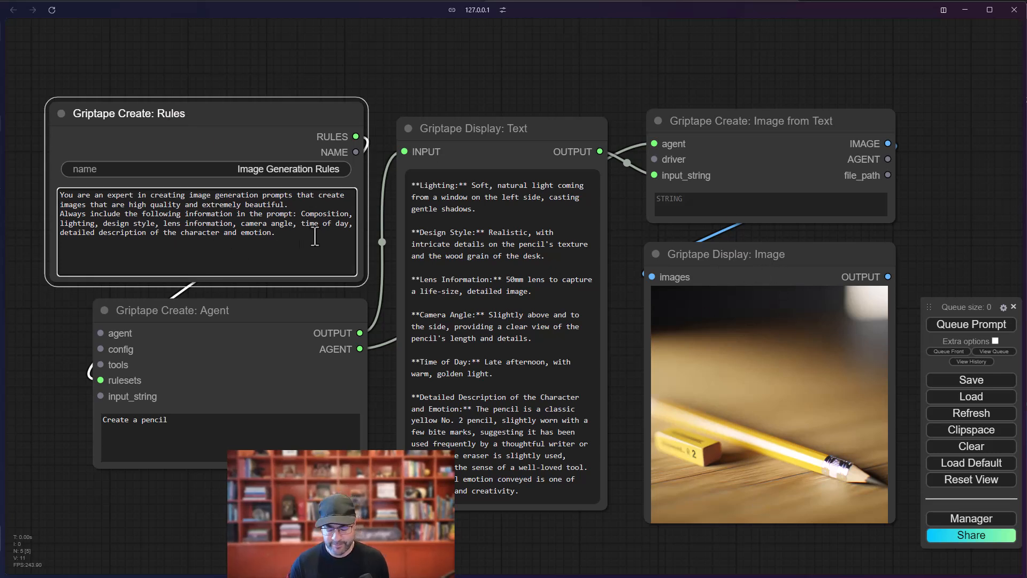
{"action": "type", "text": "Your images are"}
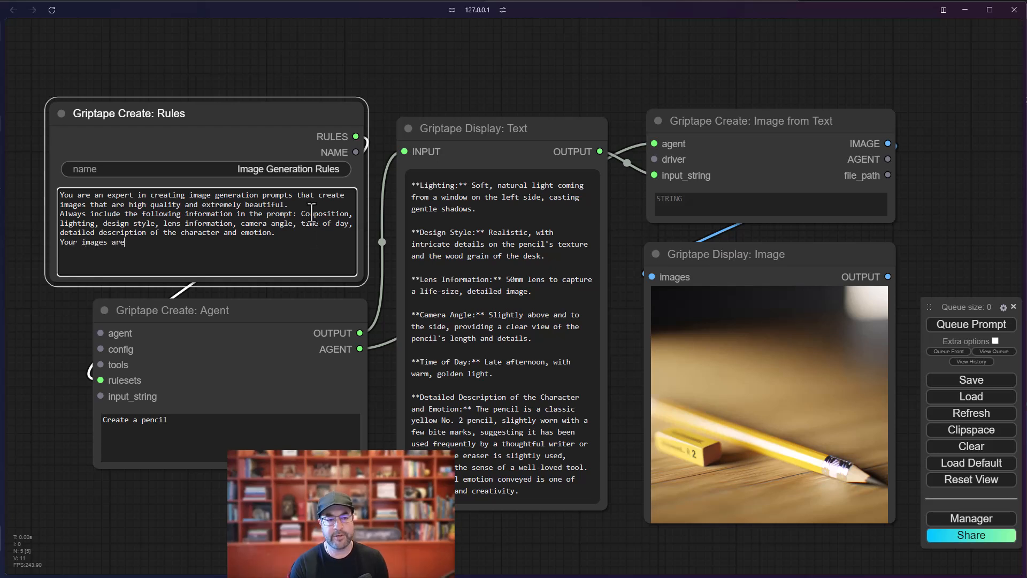
{"action": "type", "text": "for a 1990s style zine"}
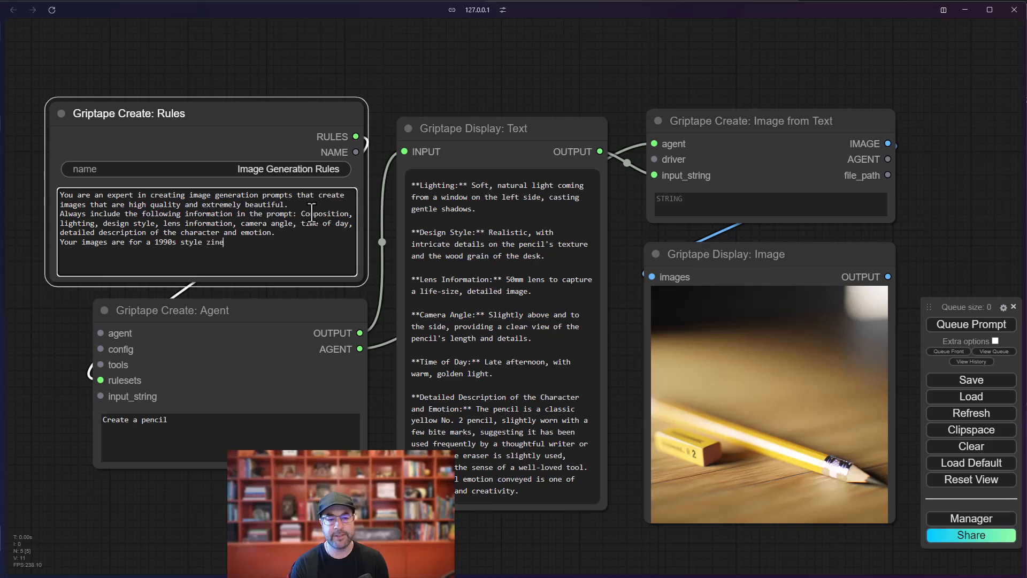
{"action": "type", "text": "cover."}
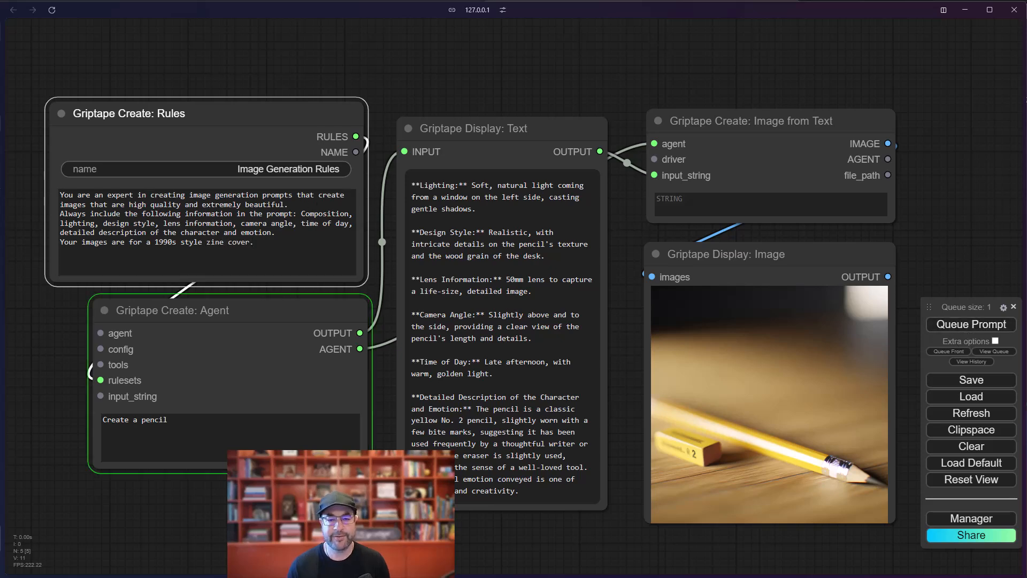
{"action": "left_click", "coordinate": [970, 323]}
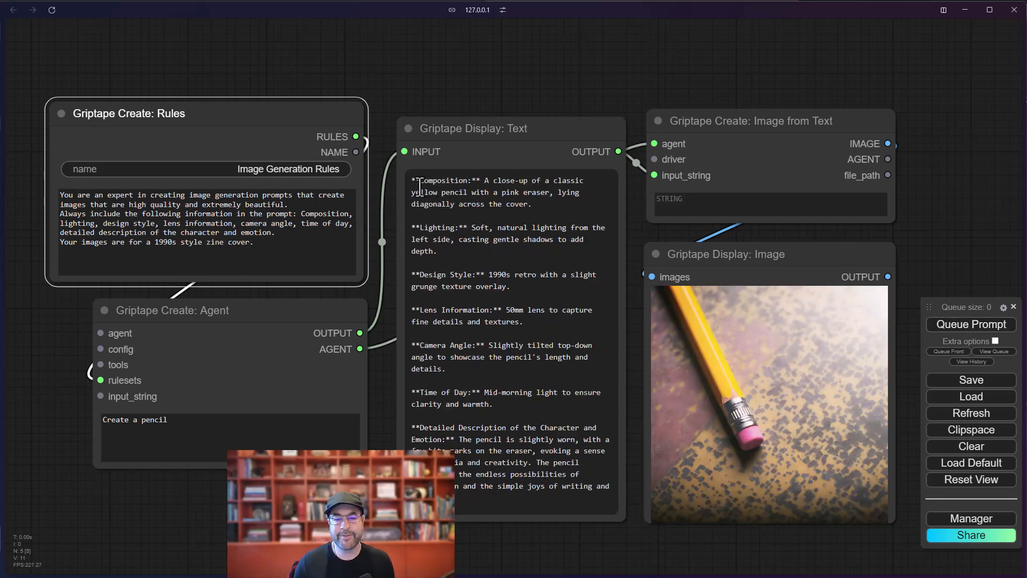
- Highlight the Design Style line of the generated prompt and review the retro result
{"action": "left_click_drag", "start_coordinate": [415, 180], "coordinate": [503, 227]}
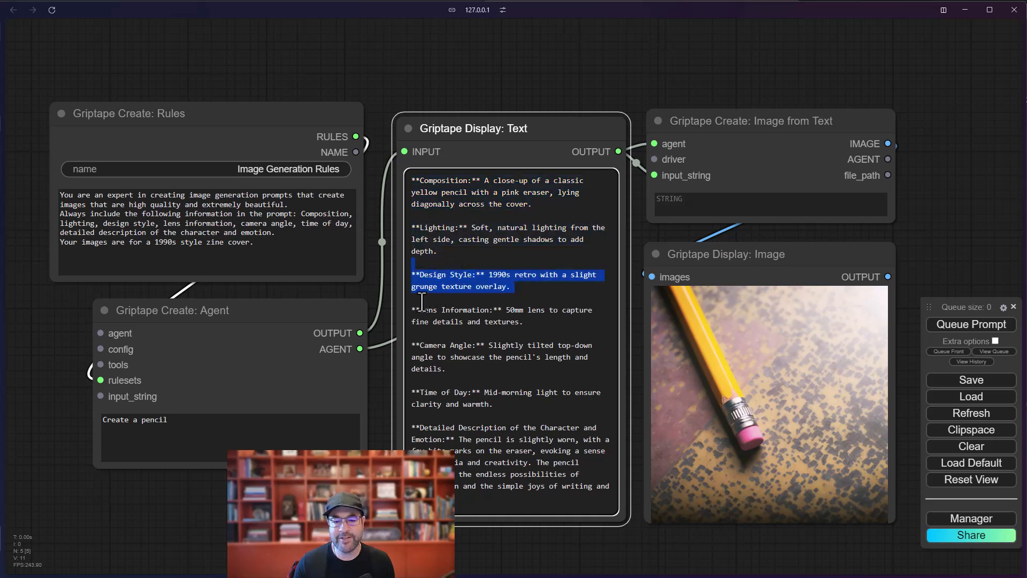
{"action": "mouse_move", "coordinate": [496, 454]}
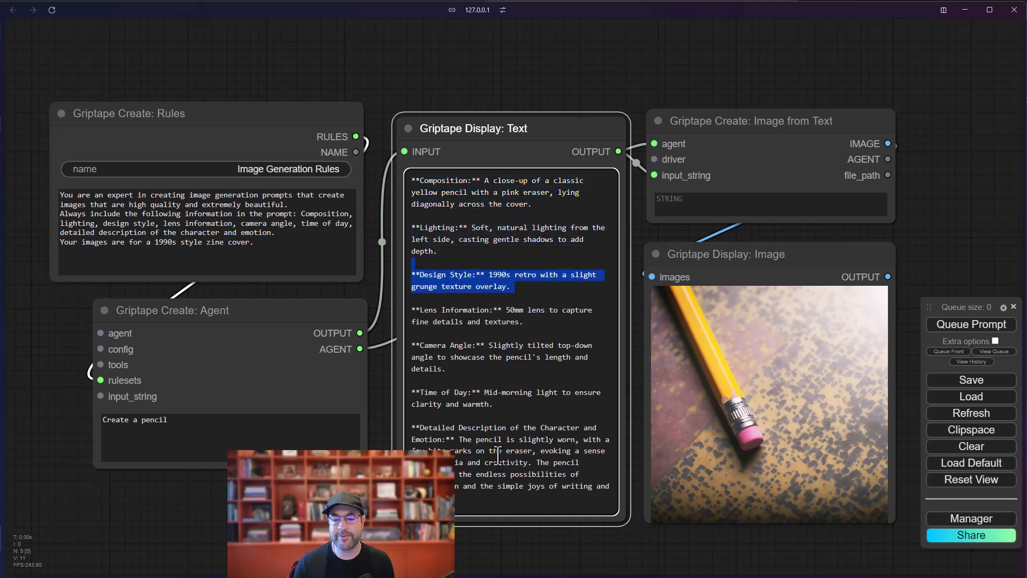
{"action": "scroll", "scroll_direction": "down", "scroll_amount": 3}
{"action": "type", "text": "winning catch in an ultimate frisbee competition at a t"}
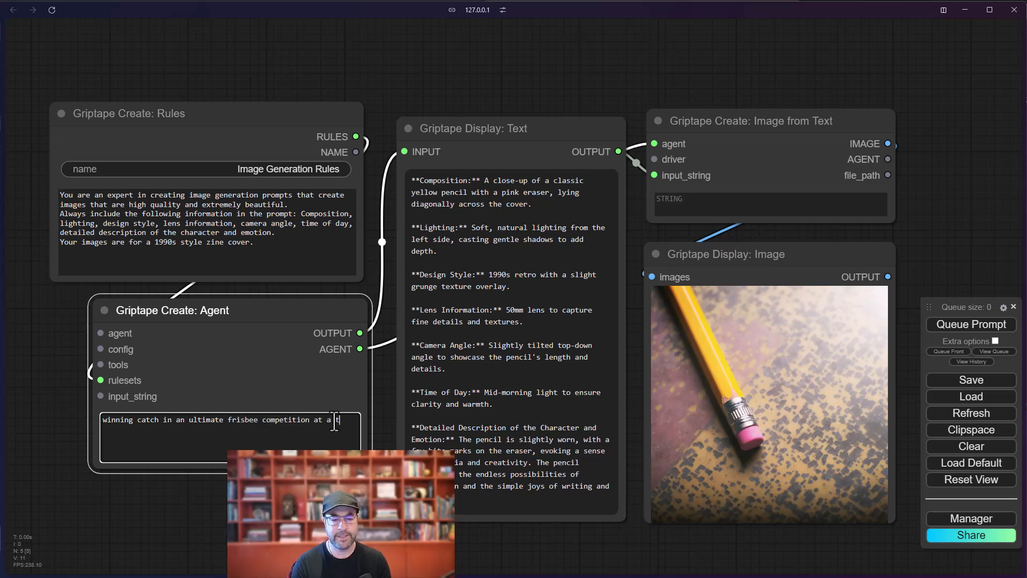
- Queue the prompt to generate the photocopied-zine ultimate frisbee catch image
{"action": "left_click", "coordinate": [971, 323]}
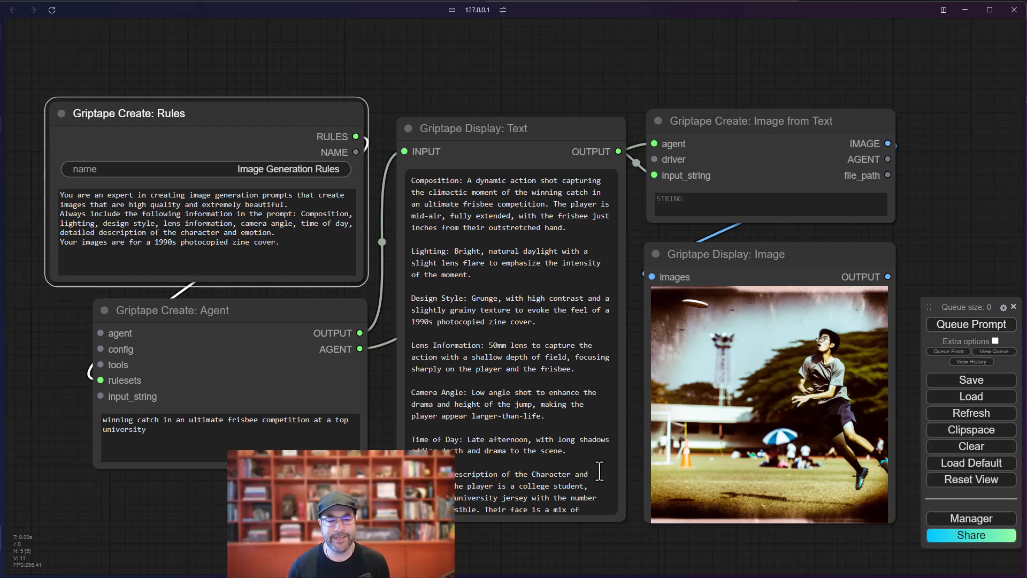
{"action": "mouse_move", "coordinate": [766, 396]}
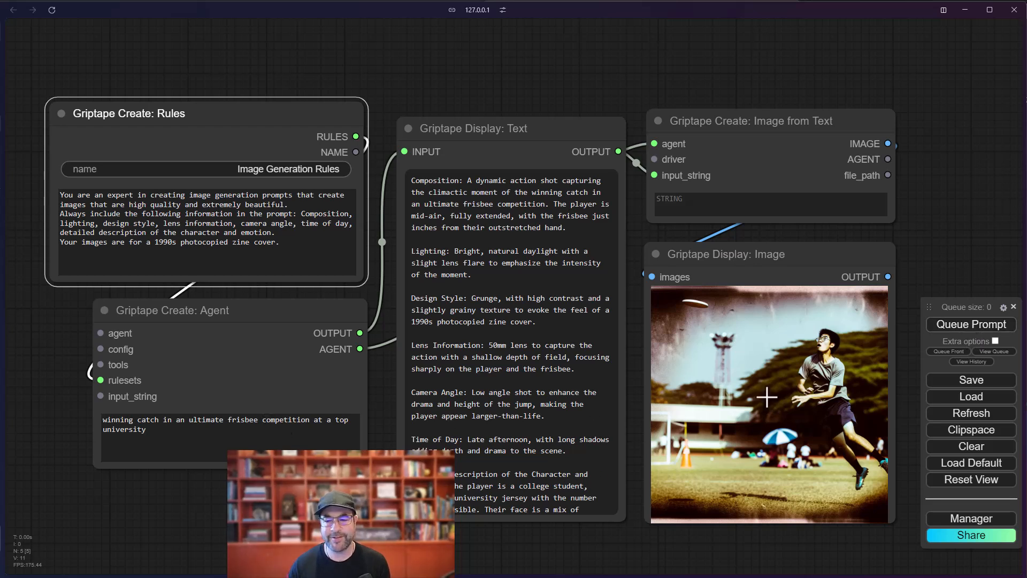
{"action": "mouse_move", "coordinate": [238, 115]}
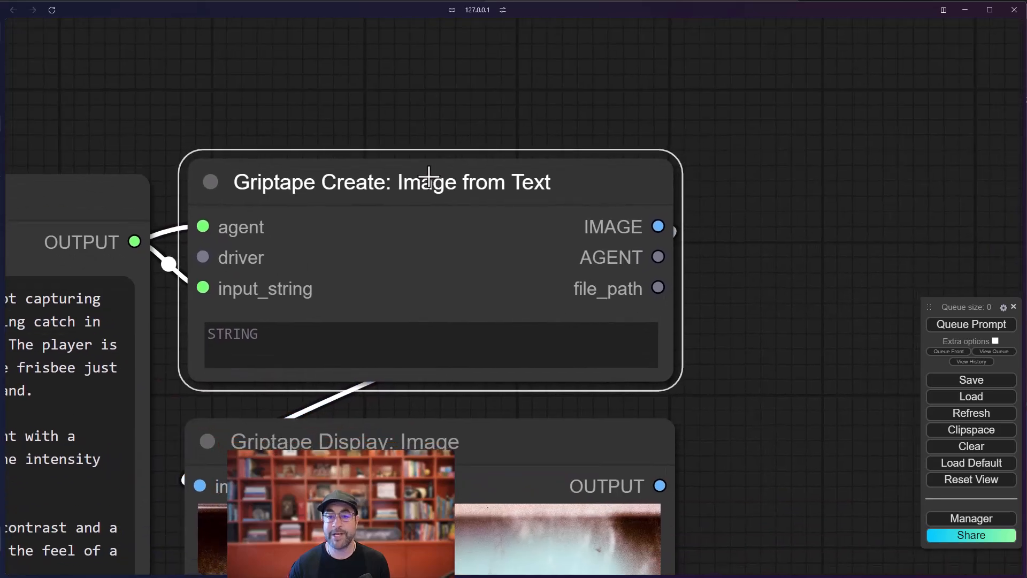
{"action": "mouse_move", "coordinate": [272, 228]}
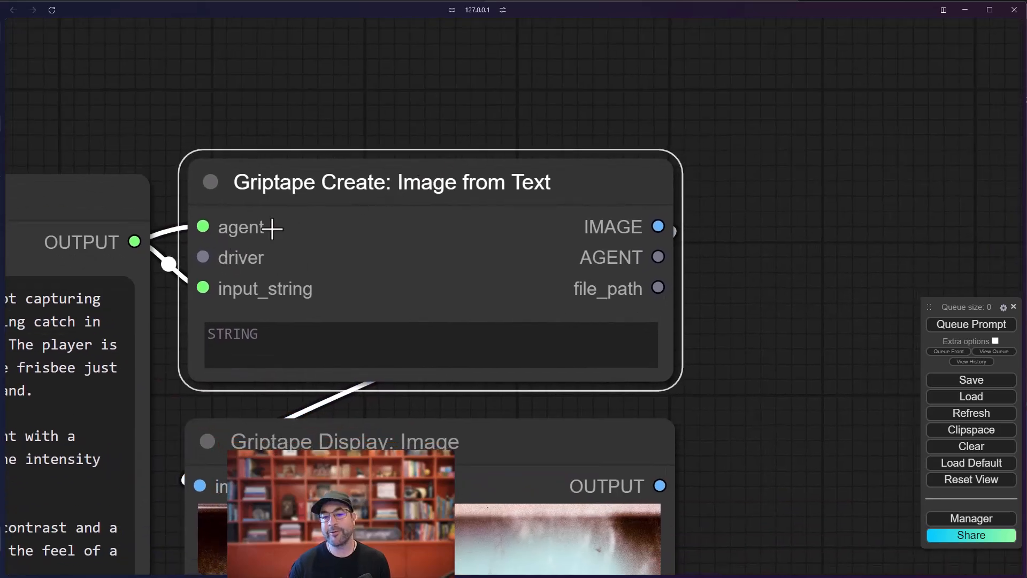